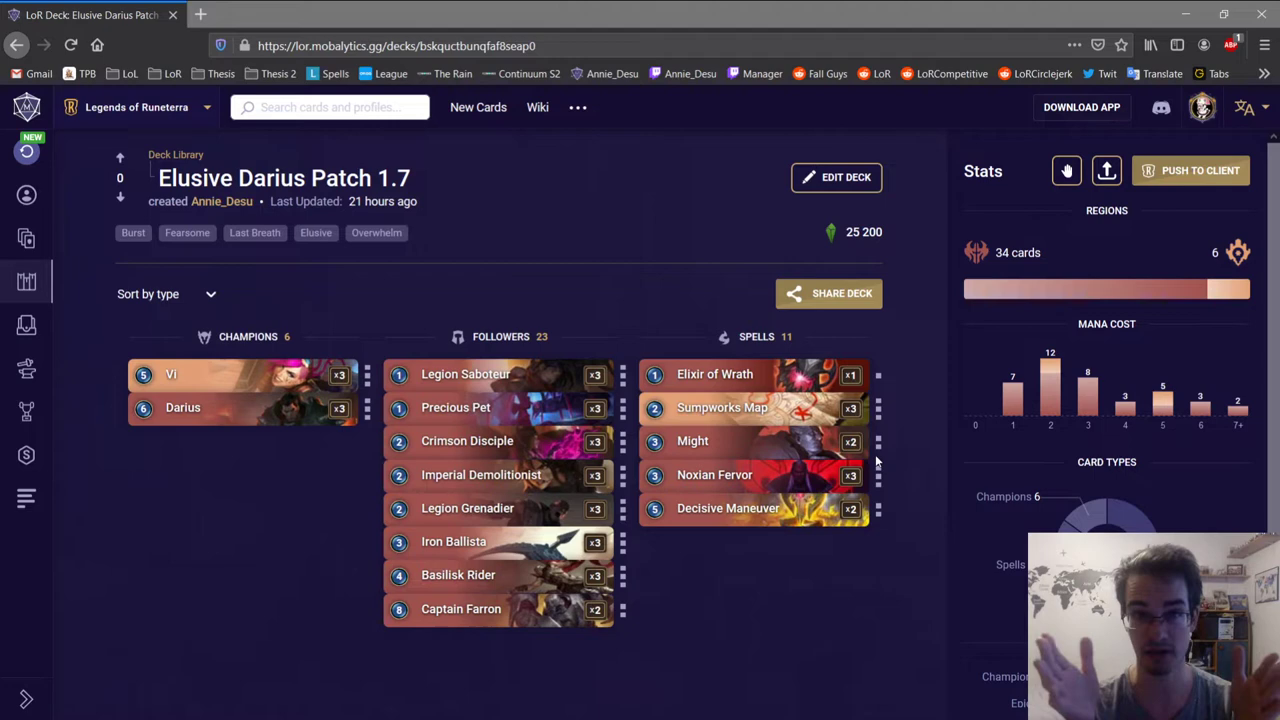
{"action": "mouse_move", "coordinate": [632, 508]}
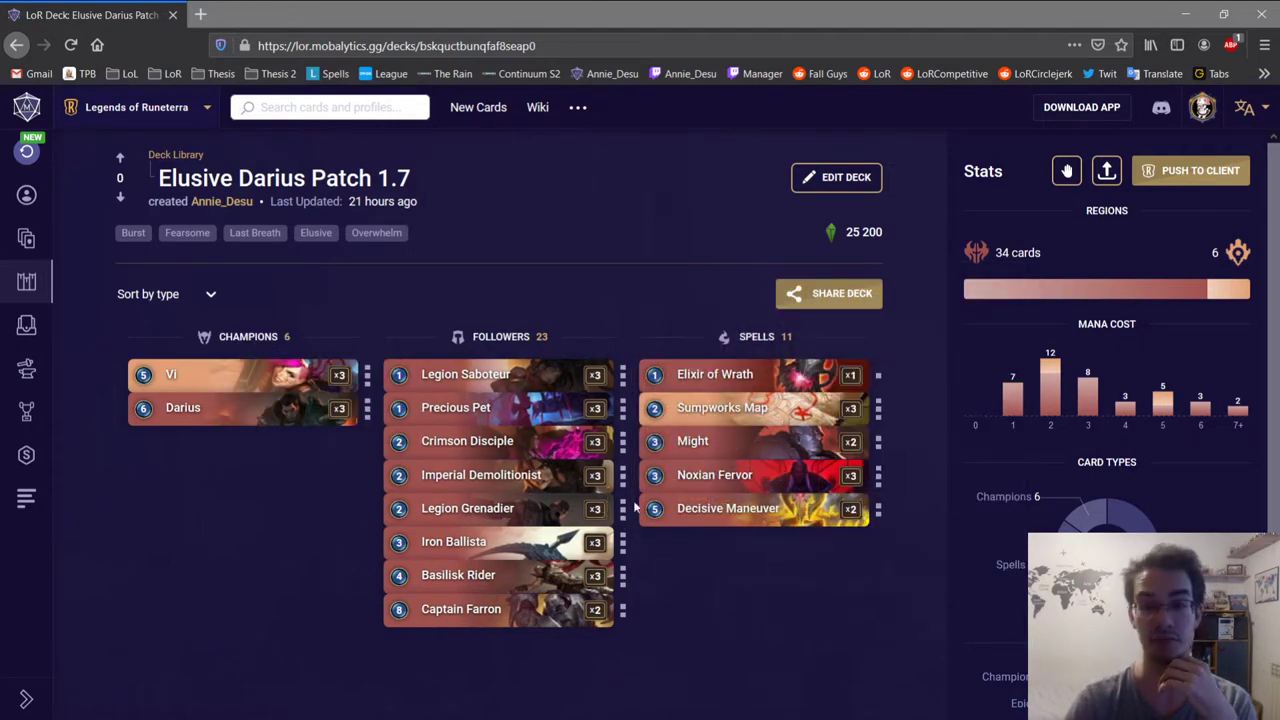
{"action": "mouse_move", "coordinate": [840, 538]}
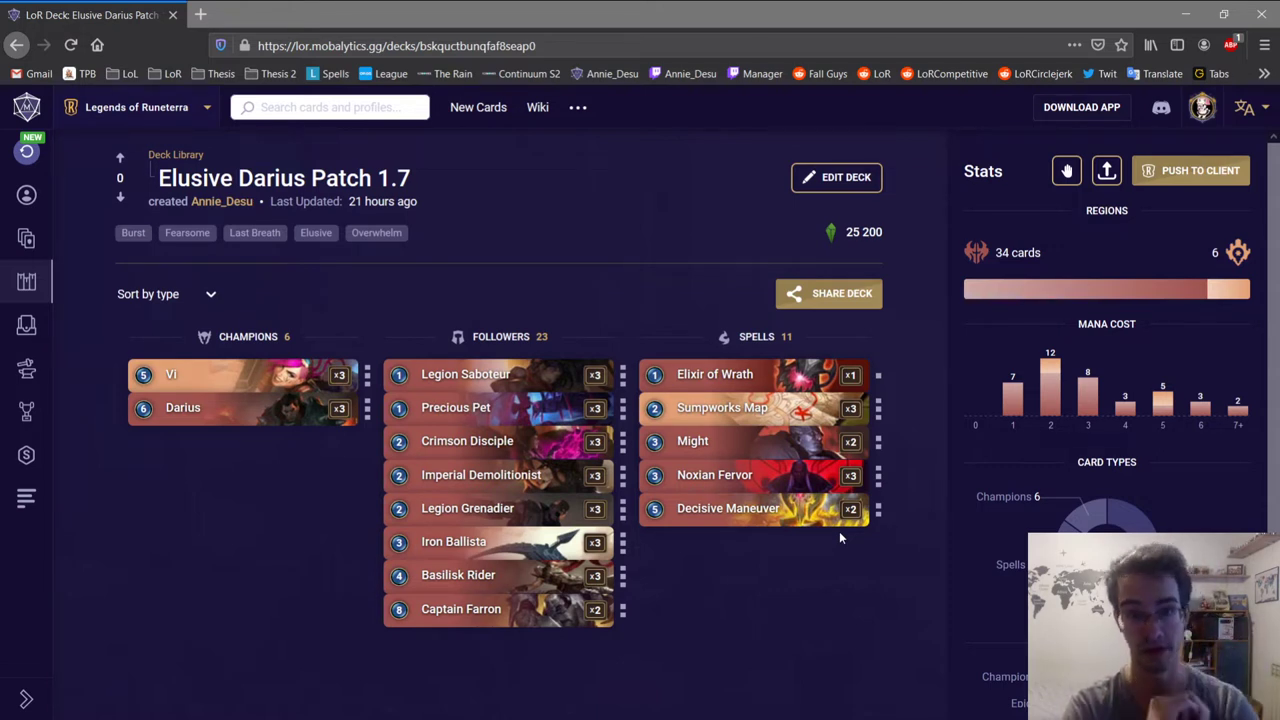
{"action": "mouse_move", "coordinate": [518, 356]}
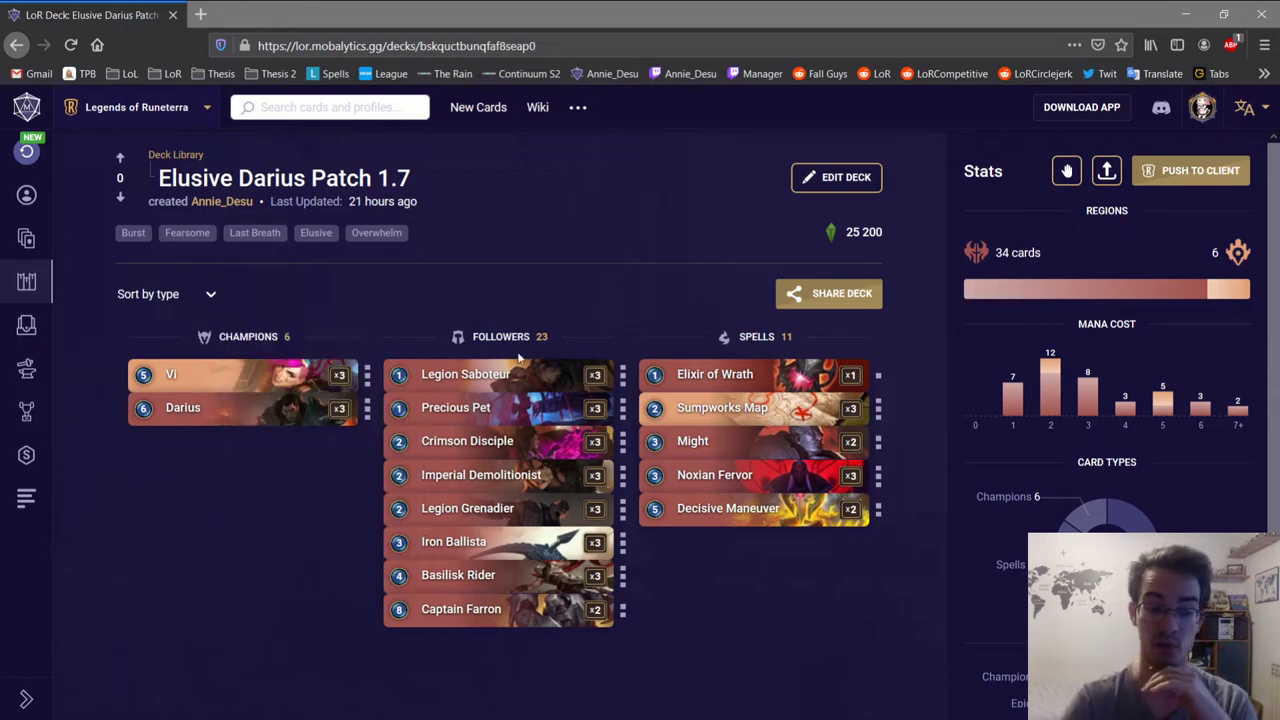
{"action": "mouse_move", "coordinate": [484, 408]}
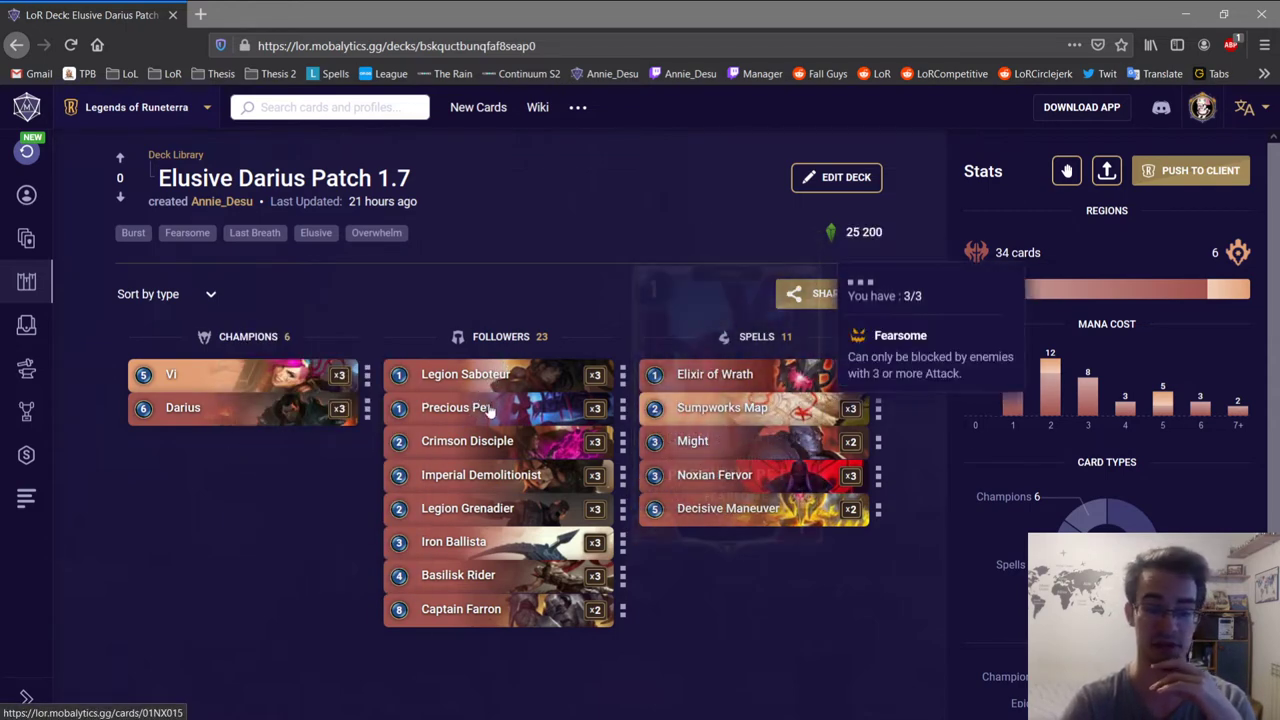
{"action": "mouse_move", "coordinate": [468, 442]}
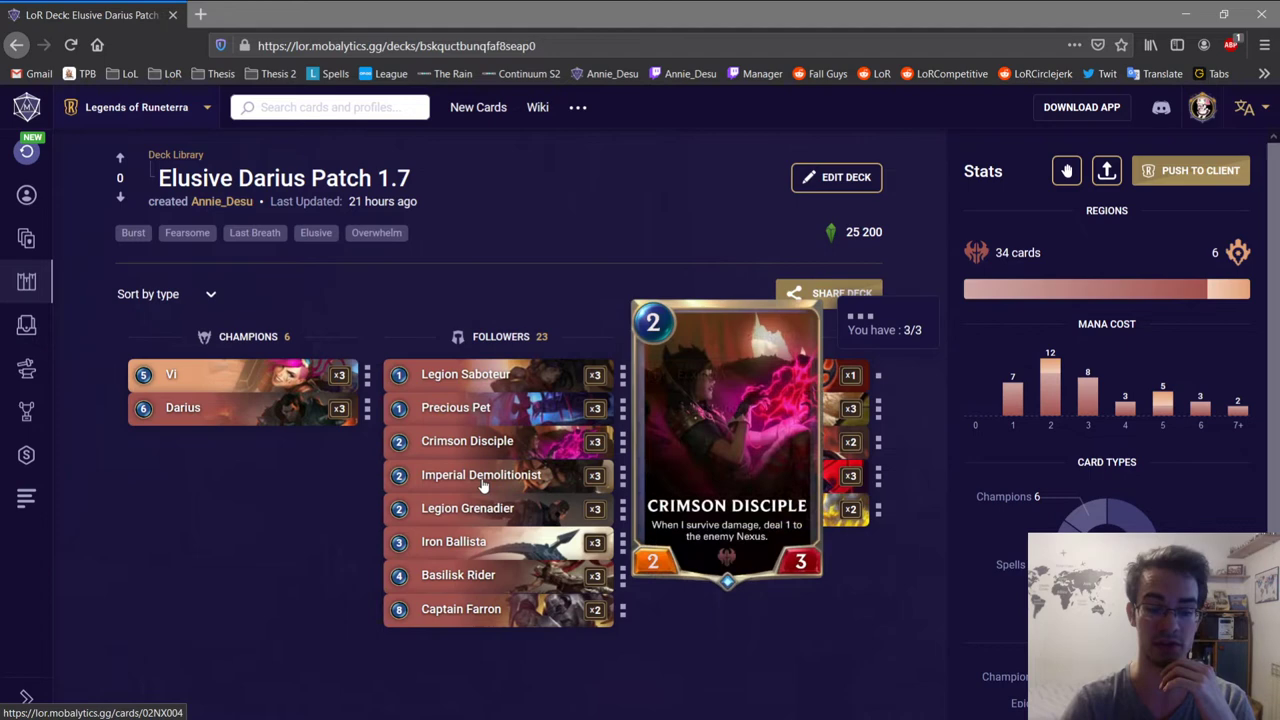
{"action": "mouse_move", "coordinate": [452, 540]}
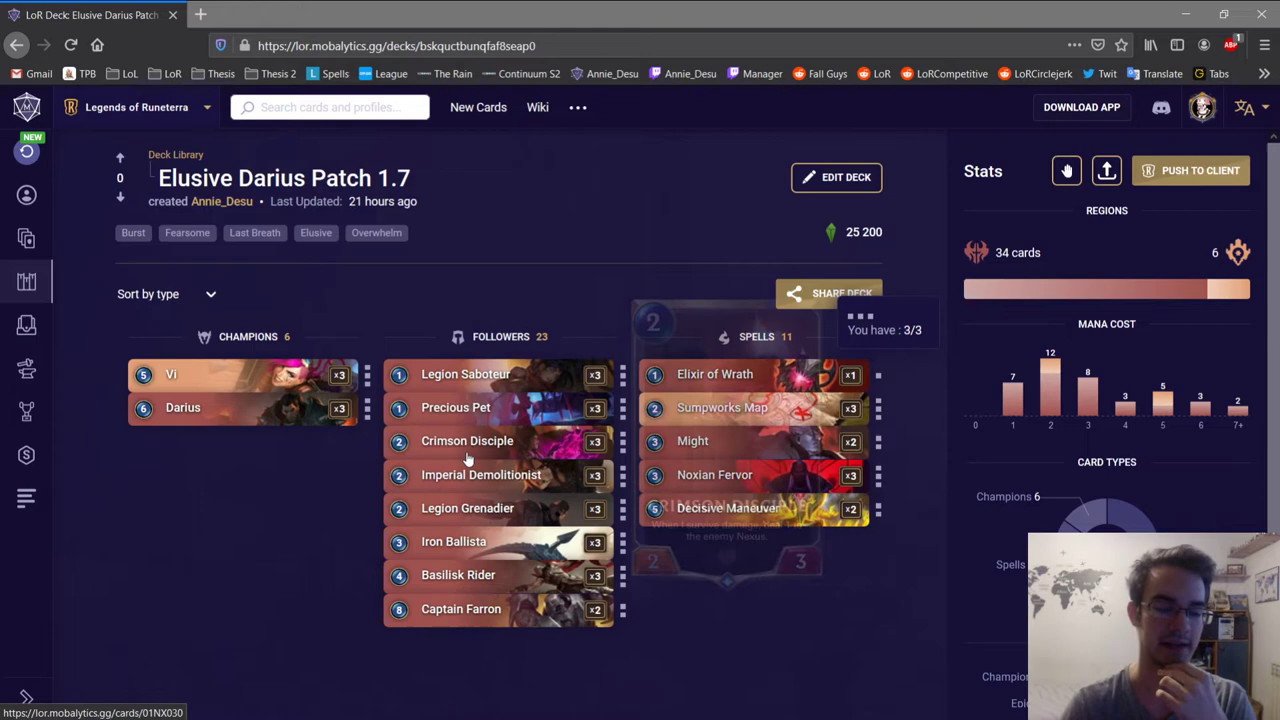
{"action": "mouse_move", "coordinate": [868, 568]}
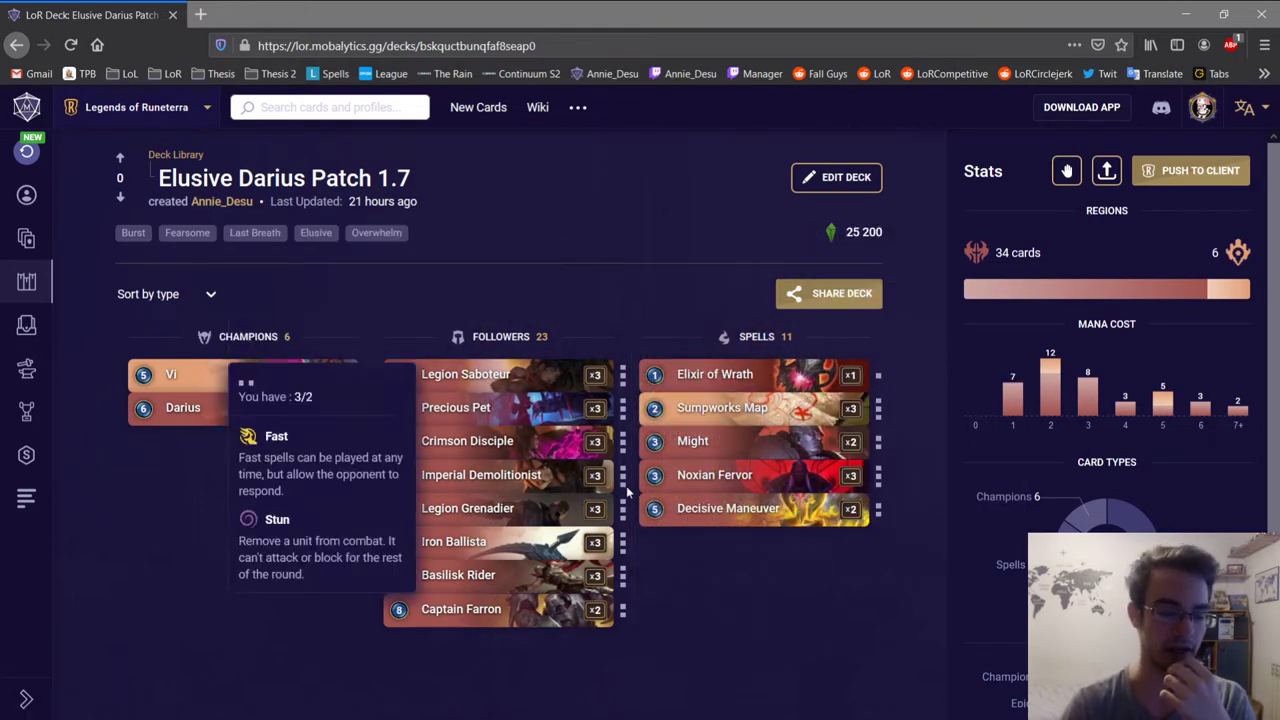
{"action": "mouse_move", "coordinate": [520, 434]}
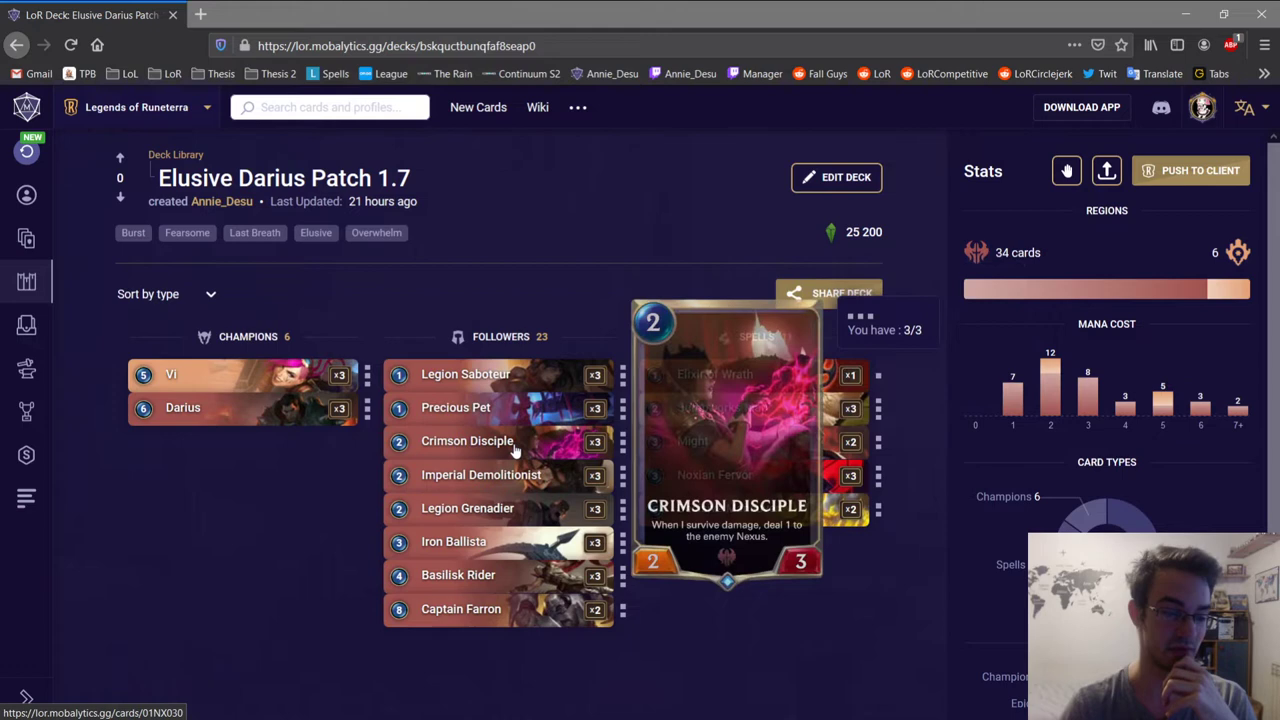
{"action": "mouse_move", "coordinate": [480, 476]}
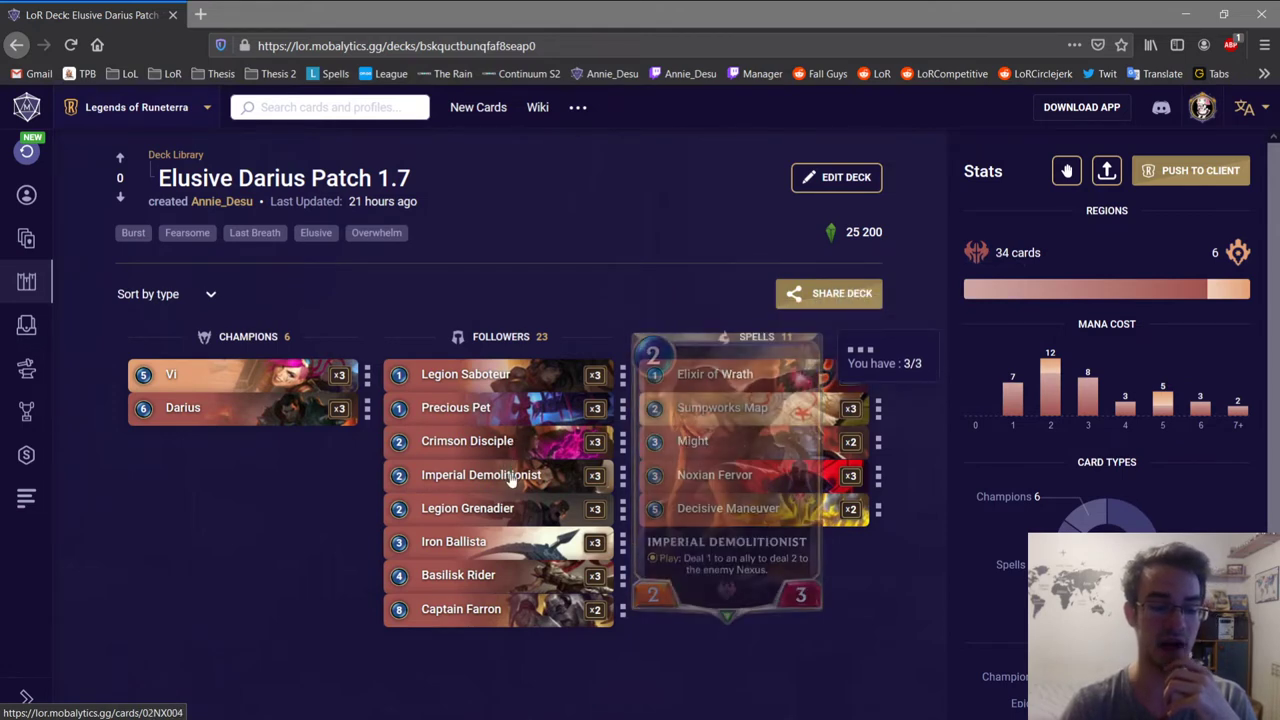
{"action": "mouse_move", "coordinate": [520, 470]}
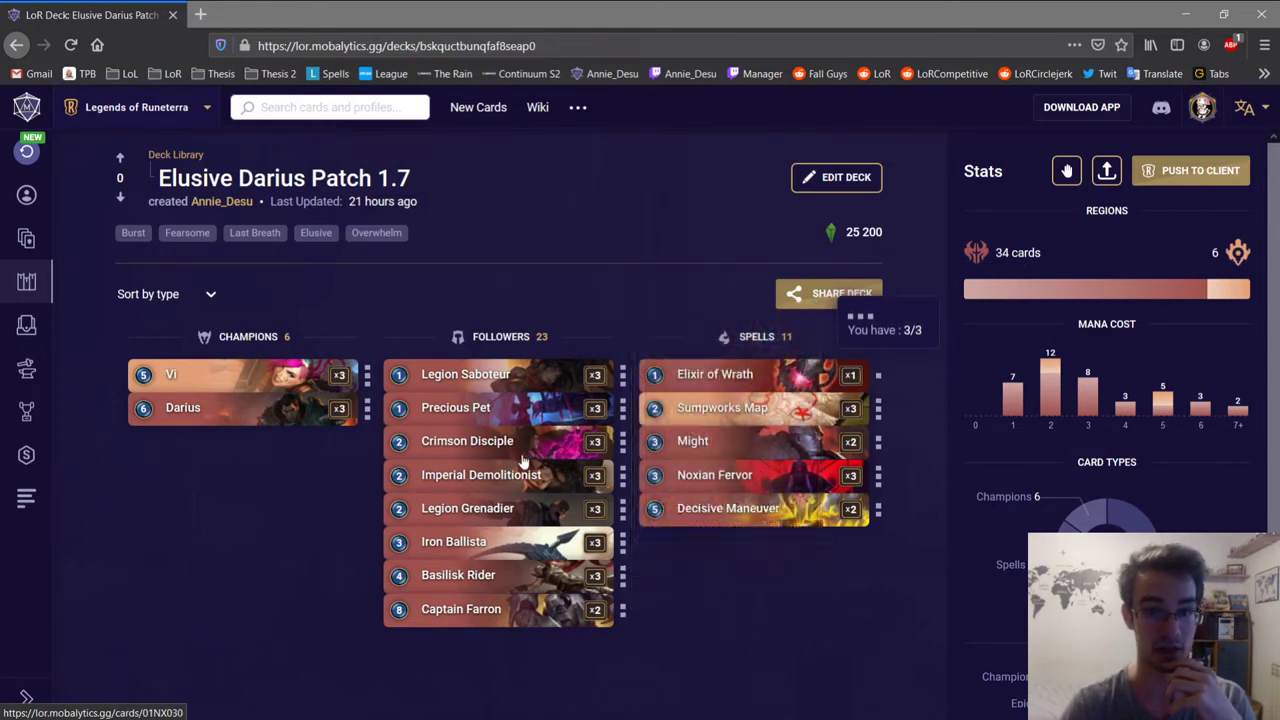
{"action": "mouse_move", "coordinate": [480, 474]}
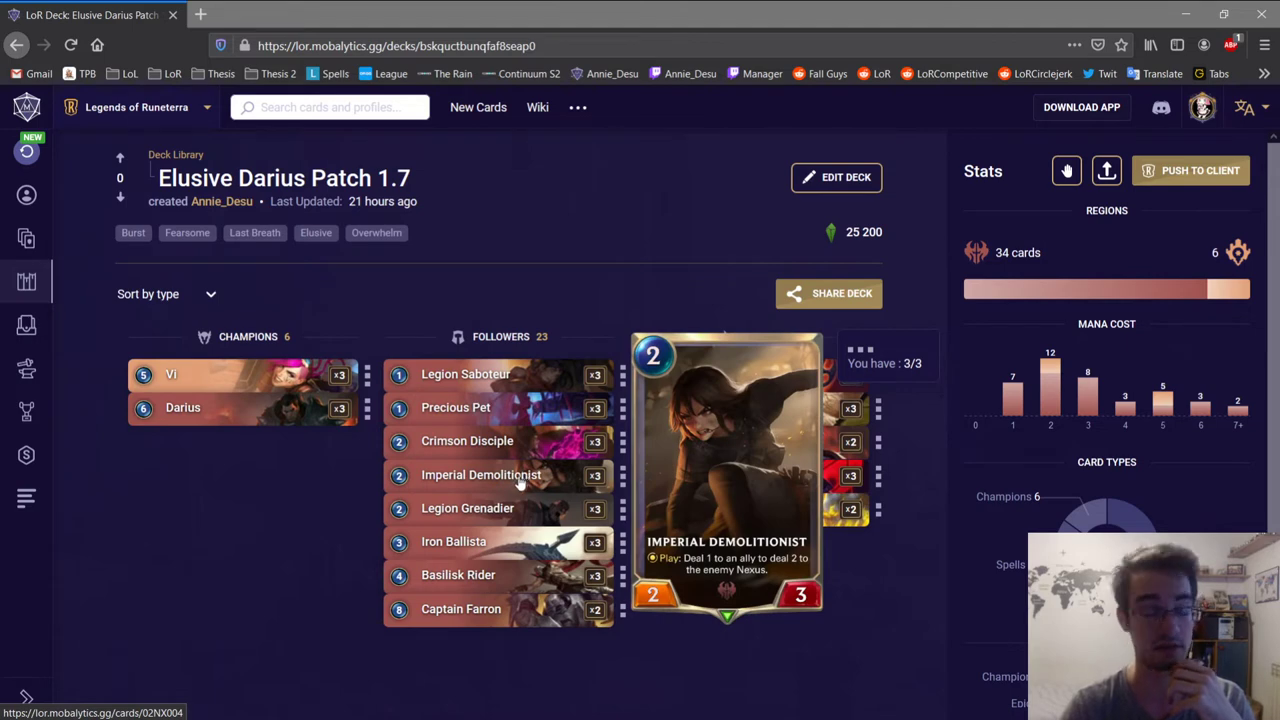
{"action": "mouse_move", "coordinate": [512, 464]}
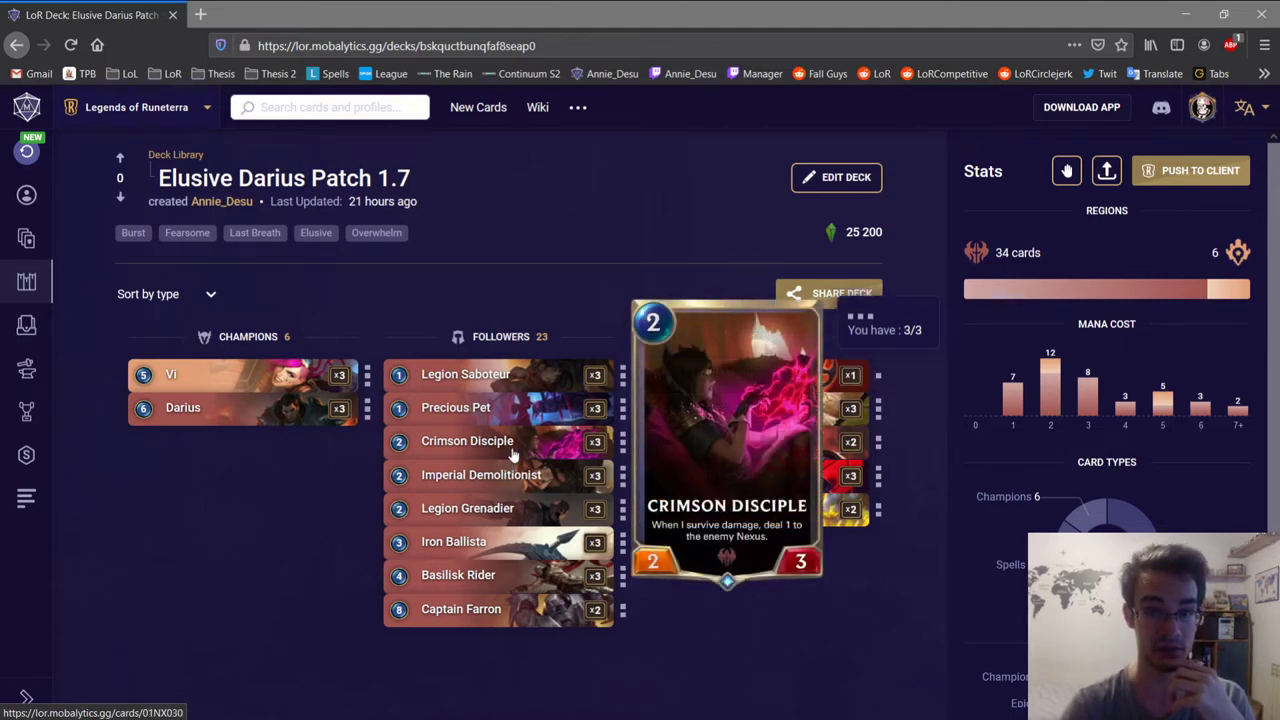
{"action": "mouse_move", "coordinate": [480, 474]}
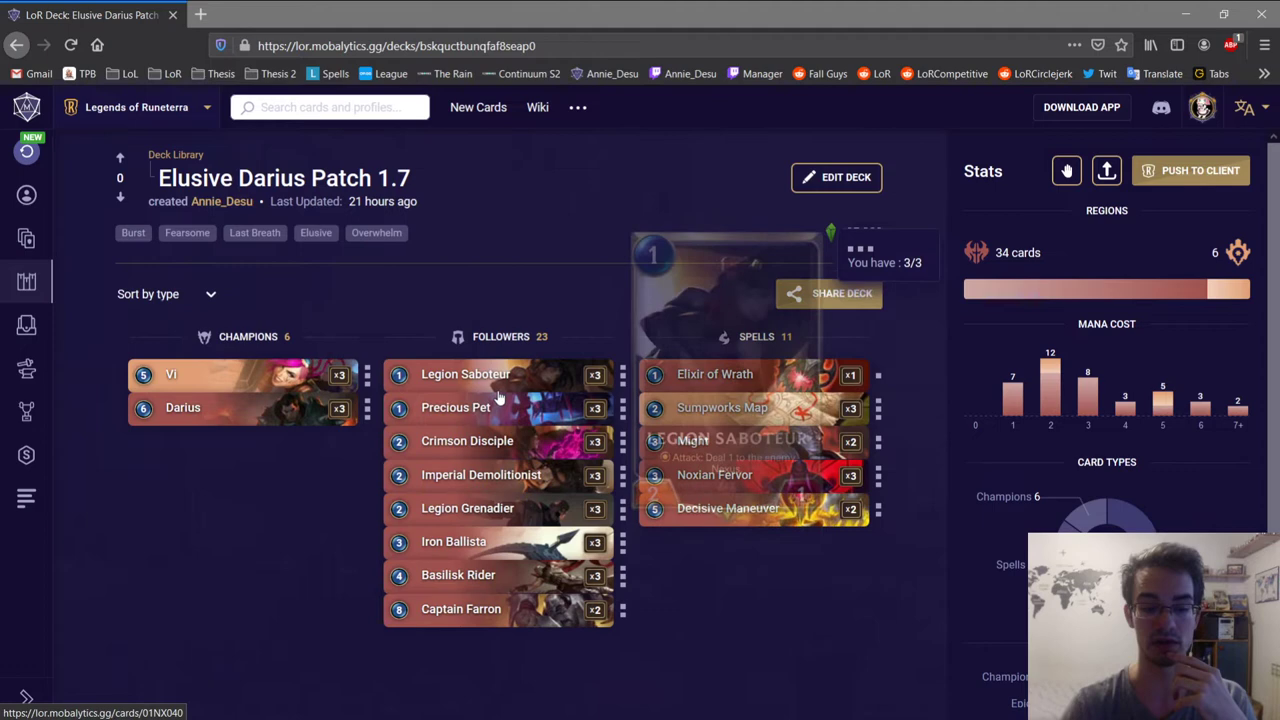
{"action": "mouse_move", "coordinate": [480, 476]}
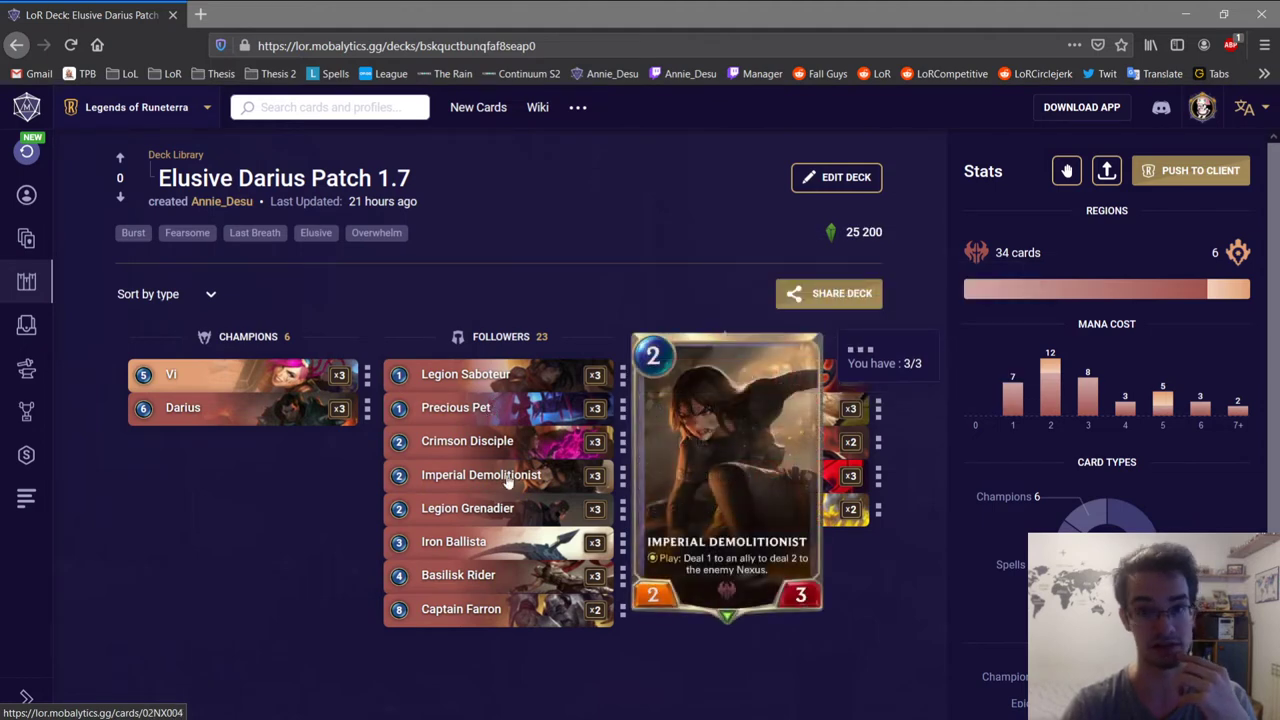
{"action": "mouse_move", "coordinate": [468, 508]}
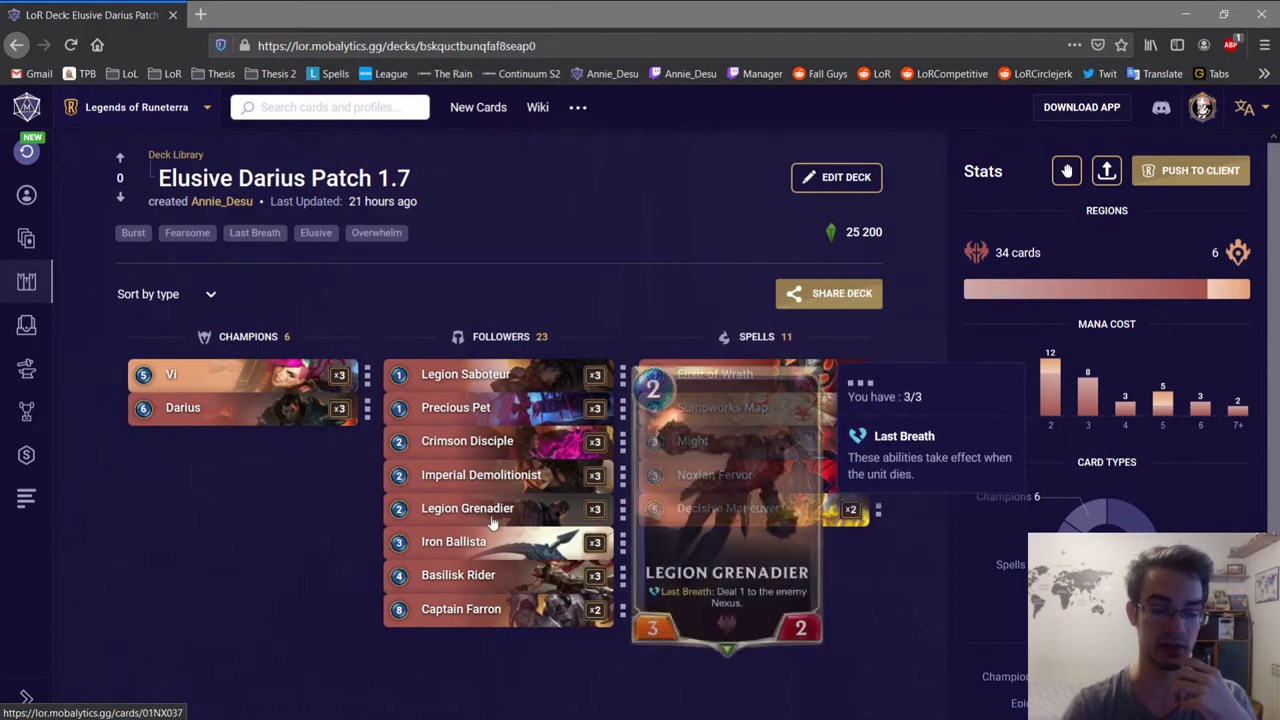
{"action": "mouse_move", "coordinate": [504, 512]}
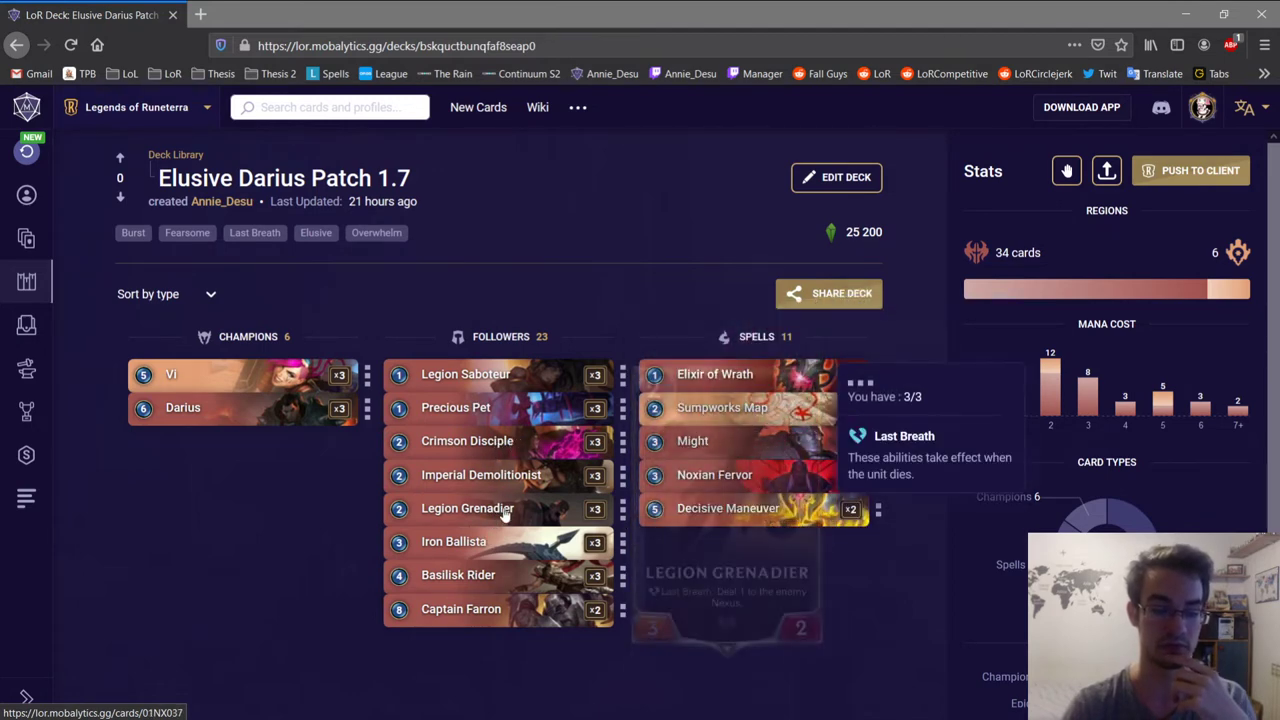
{"action": "mouse_move", "coordinate": [452, 540]}
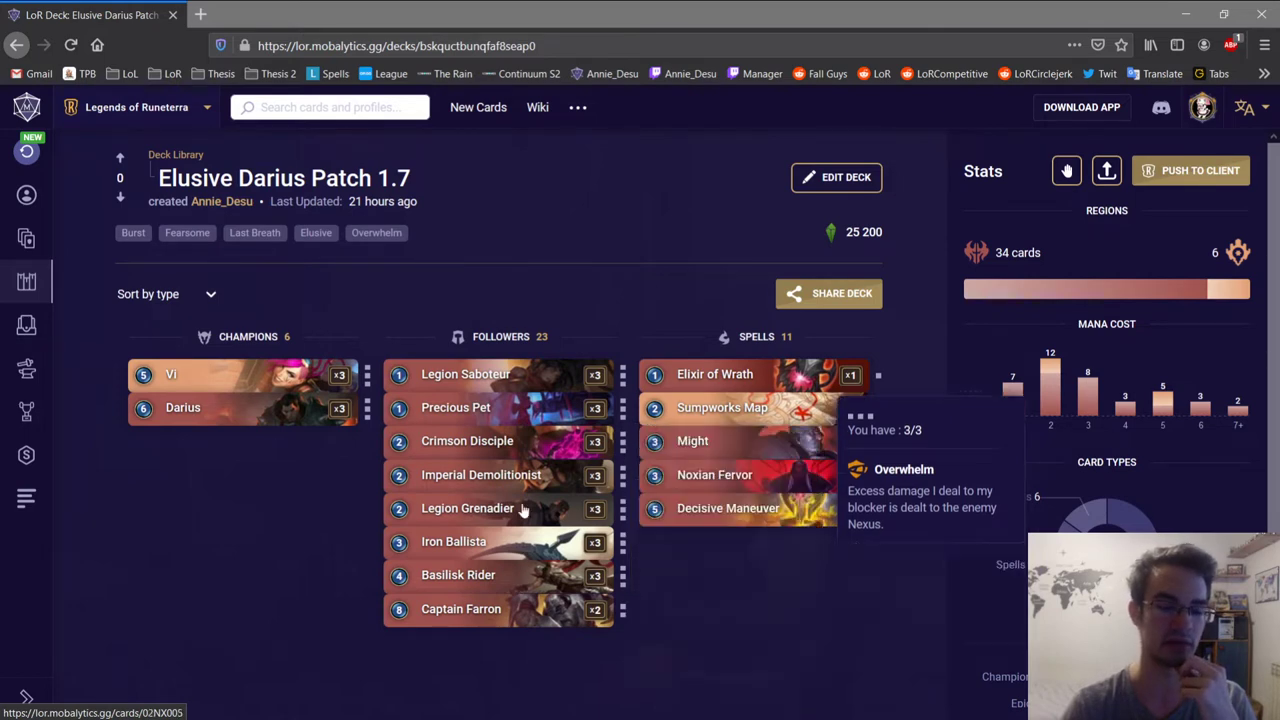
{"action": "mouse_move", "coordinate": [468, 442]}
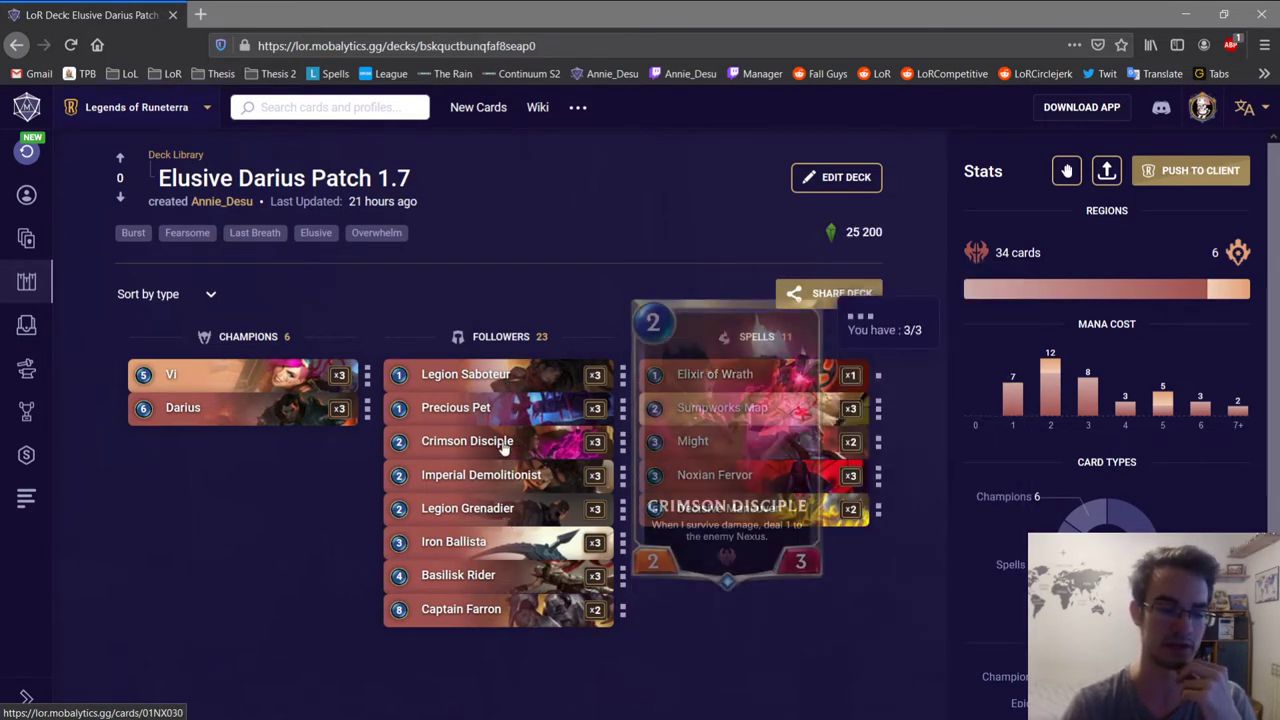
{"action": "mouse_move", "coordinate": [480, 474]}
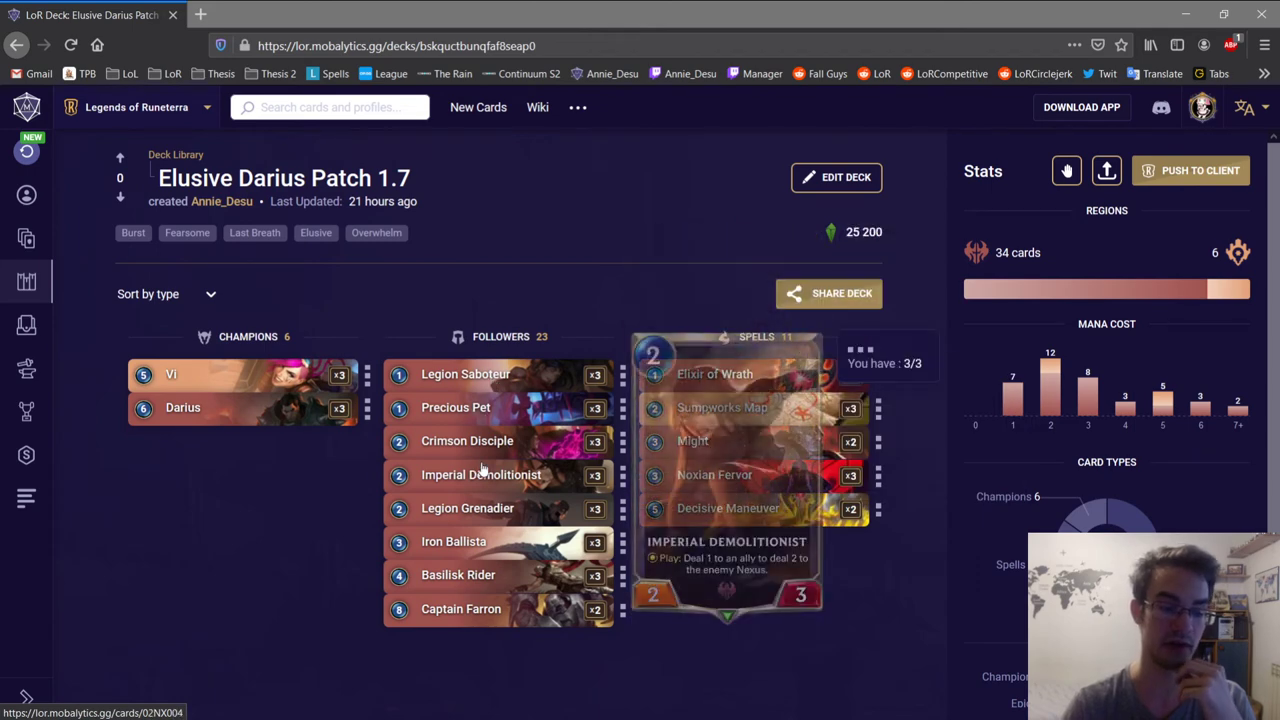
{"action": "mouse_move", "coordinate": [458, 574]}
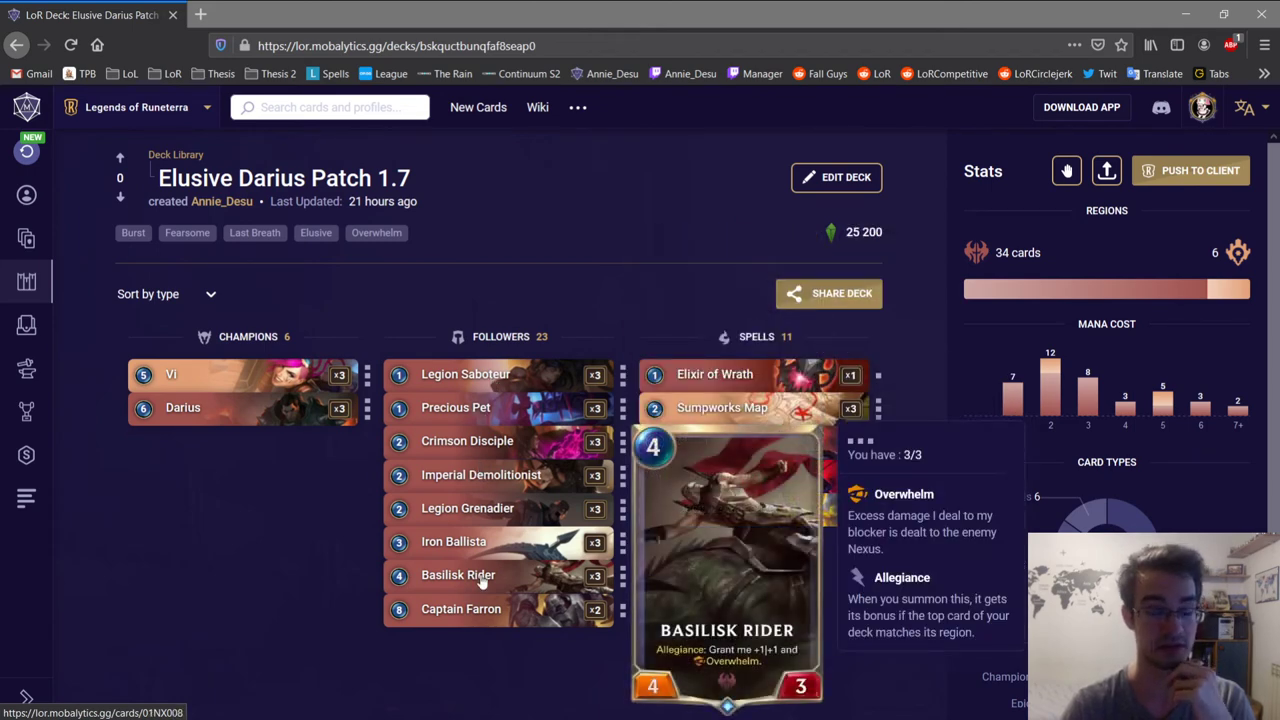
{"action": "mouse_move", "coordinate": [456, 408]}
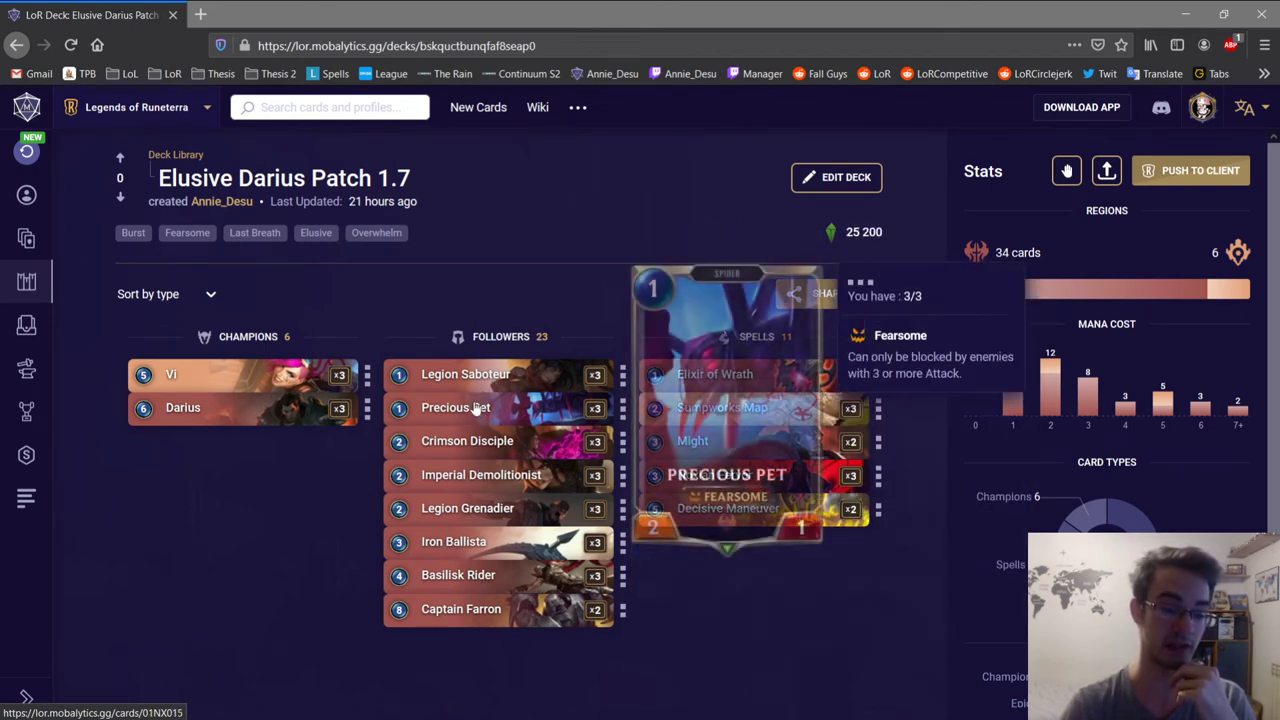
{"action": "mouse_move", "coordinate": [458, 576]}
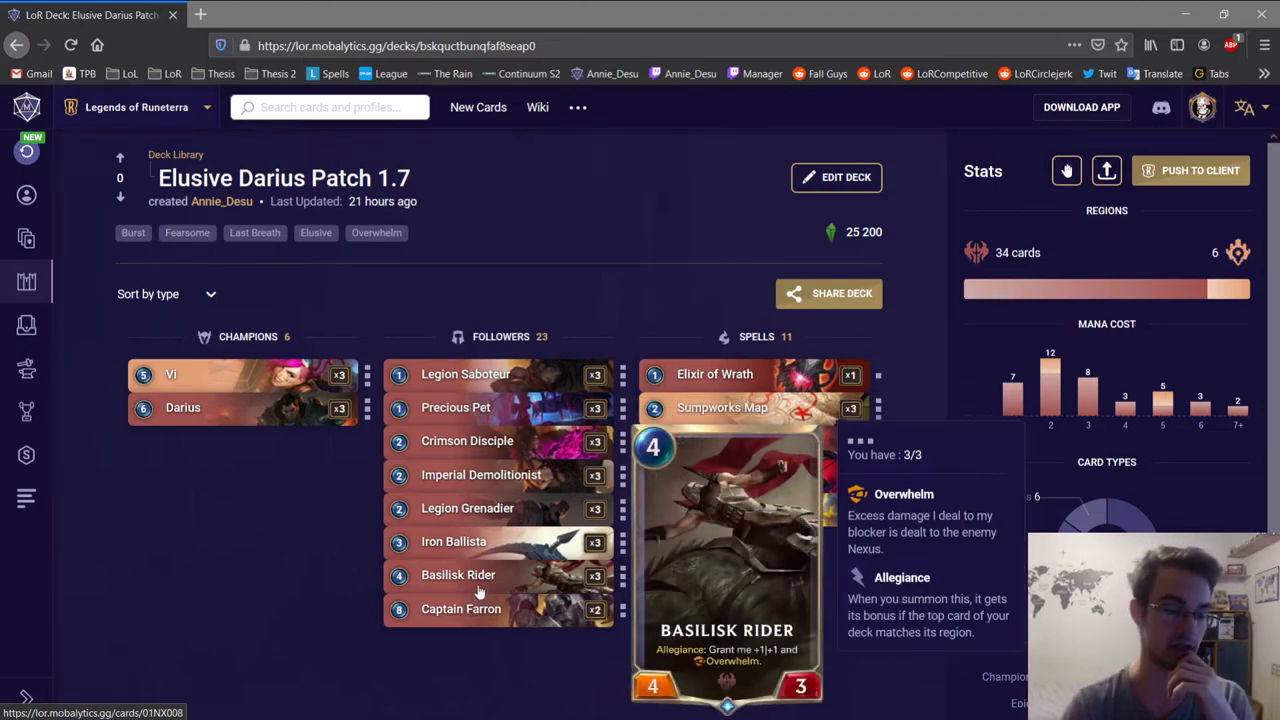
{"action": "mouse_move", "coordinate": [456, 408]}
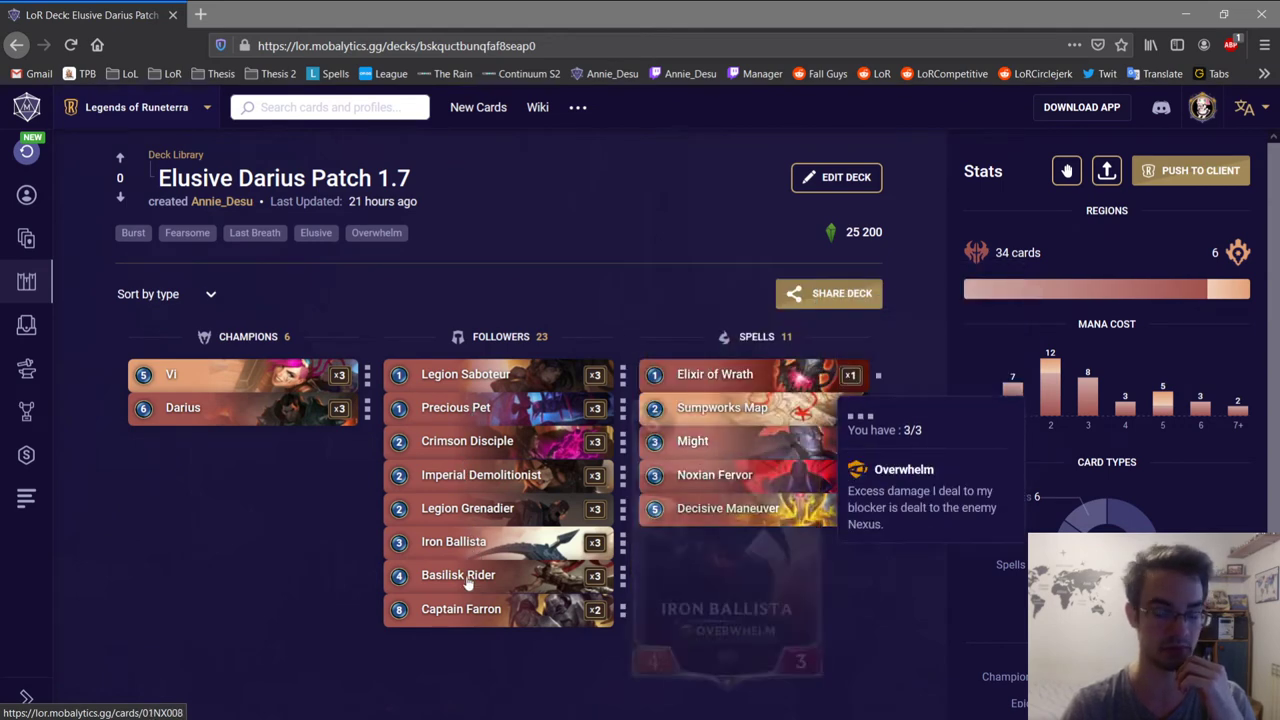
{"action": "mouse_move", "coordinate": [458, 576]}
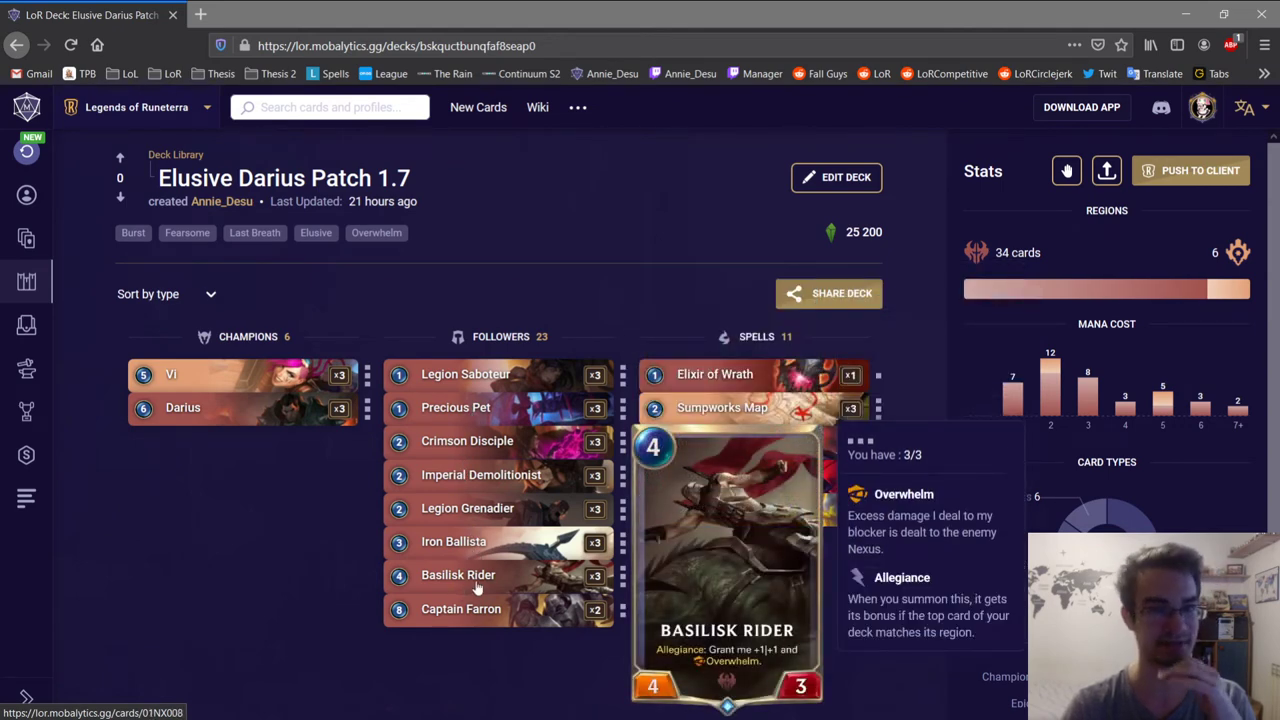
{"action": "mouse_move", "coordinate": [504, 592]}
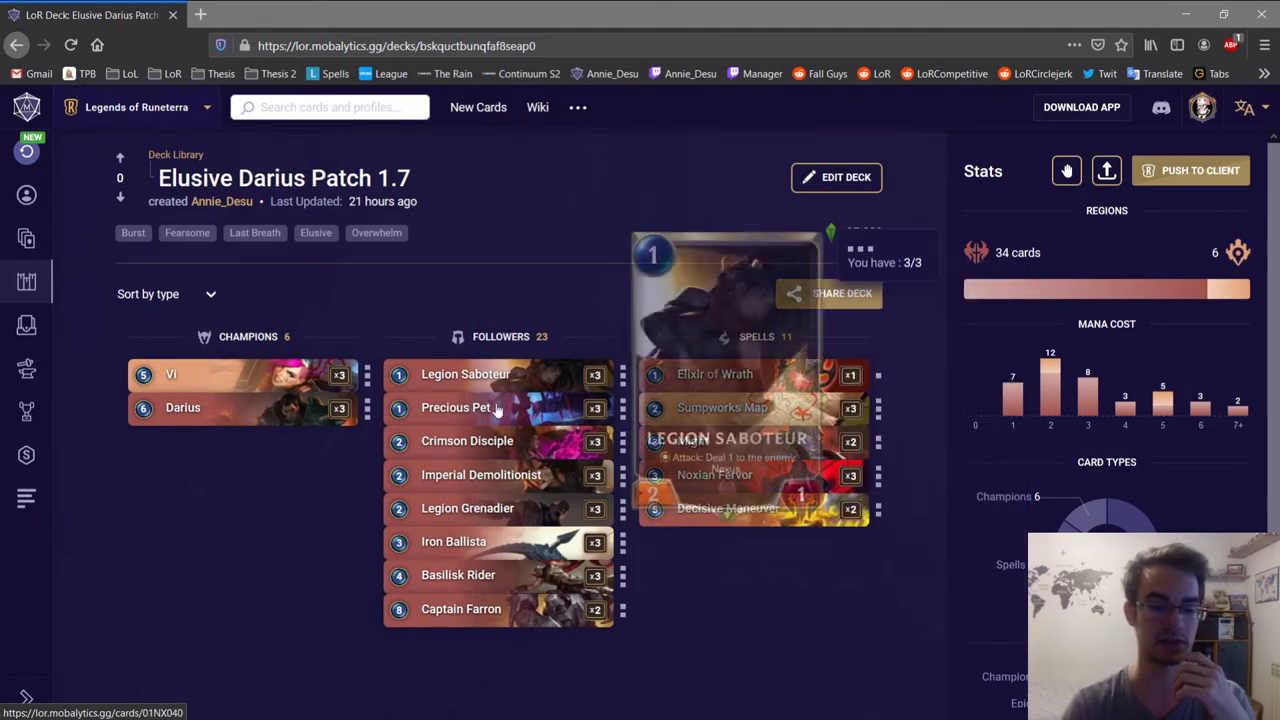
{"action": "mouse_move", "coordinate": [480, 476]}
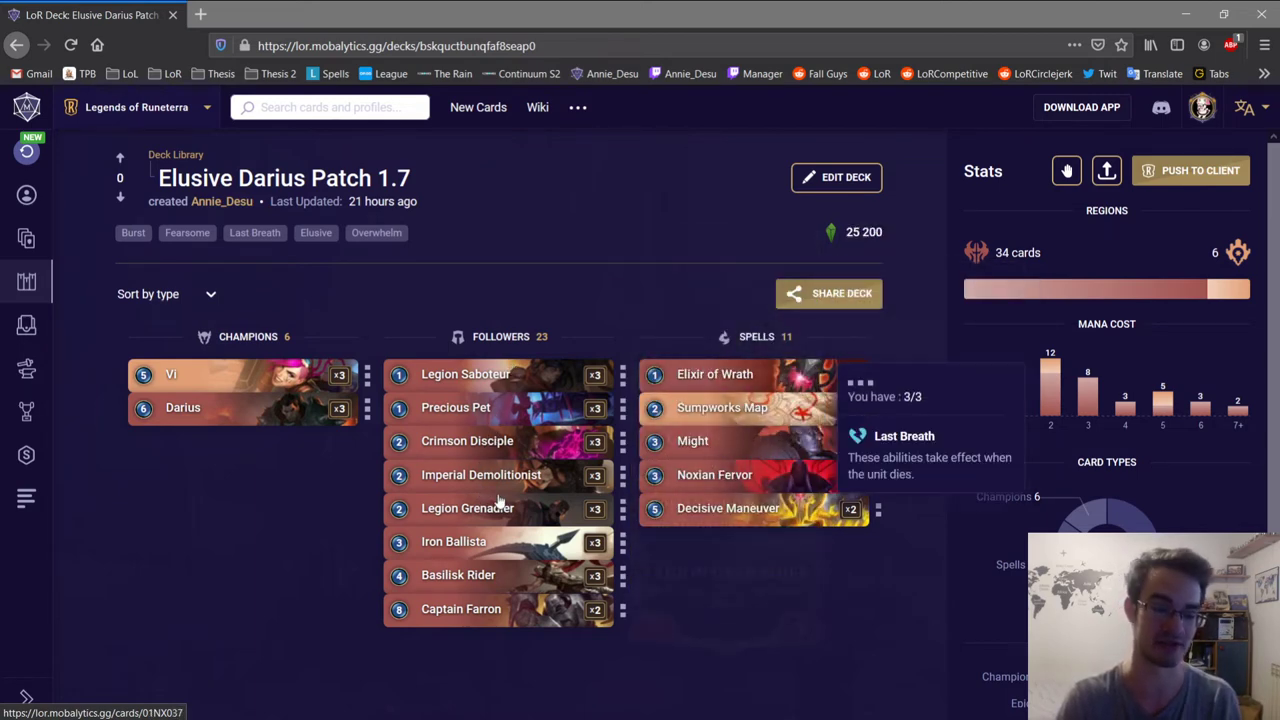
{"action": "mouse_move", "coordinate": [976, 564]}
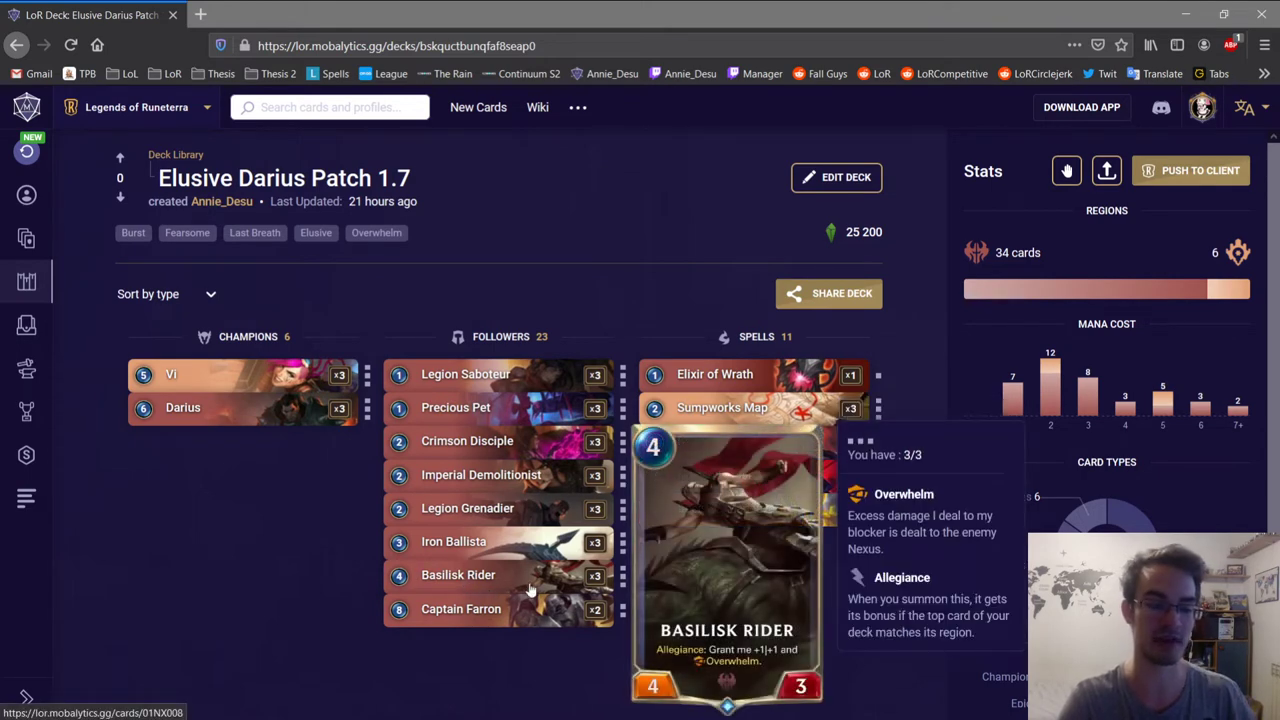
{"action": "mouse_move", "coordinate": [812, 654]}
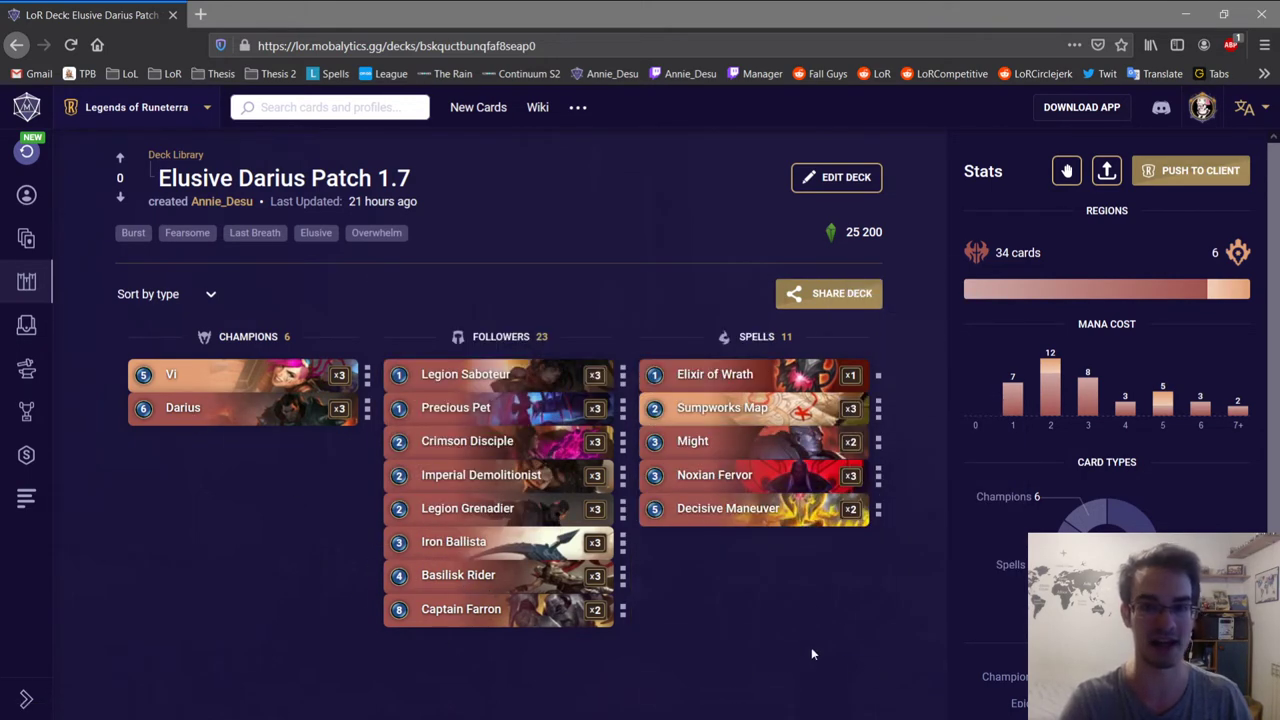
{"action": "mouse_move", "coordinate": [786, 628]}
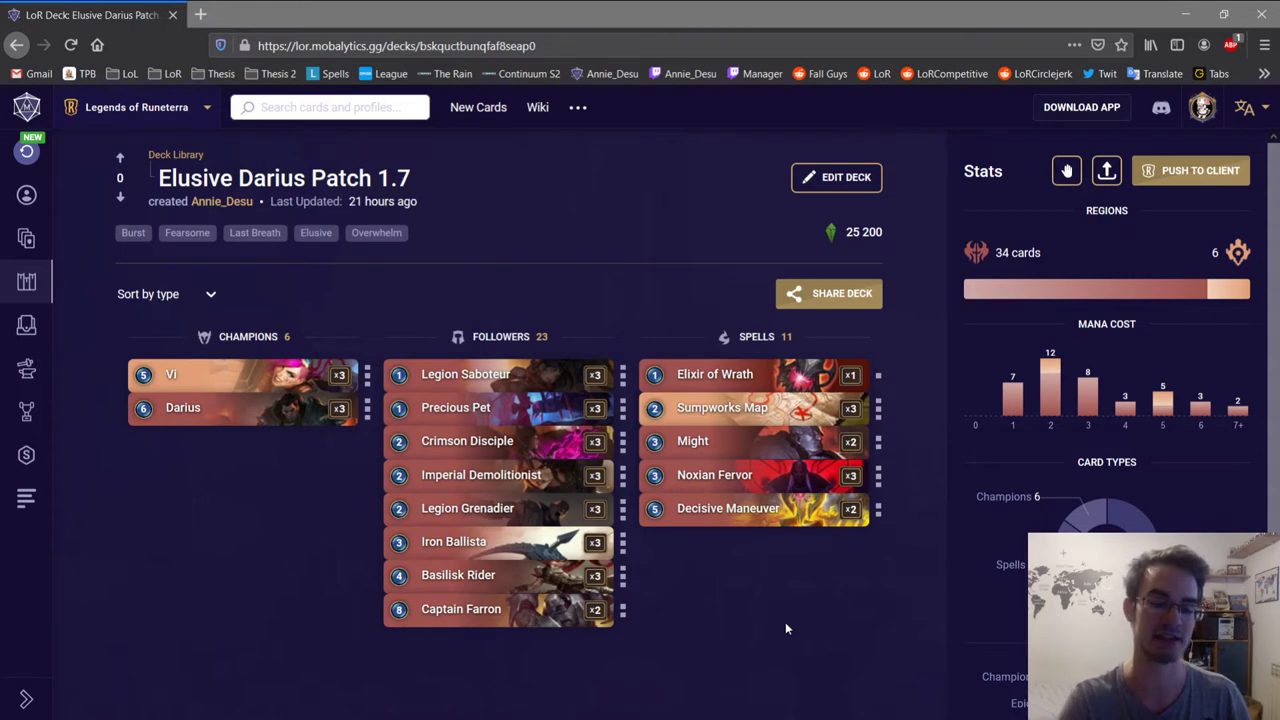
{"action": "mouse_move", "coordinate": [452, 354]}
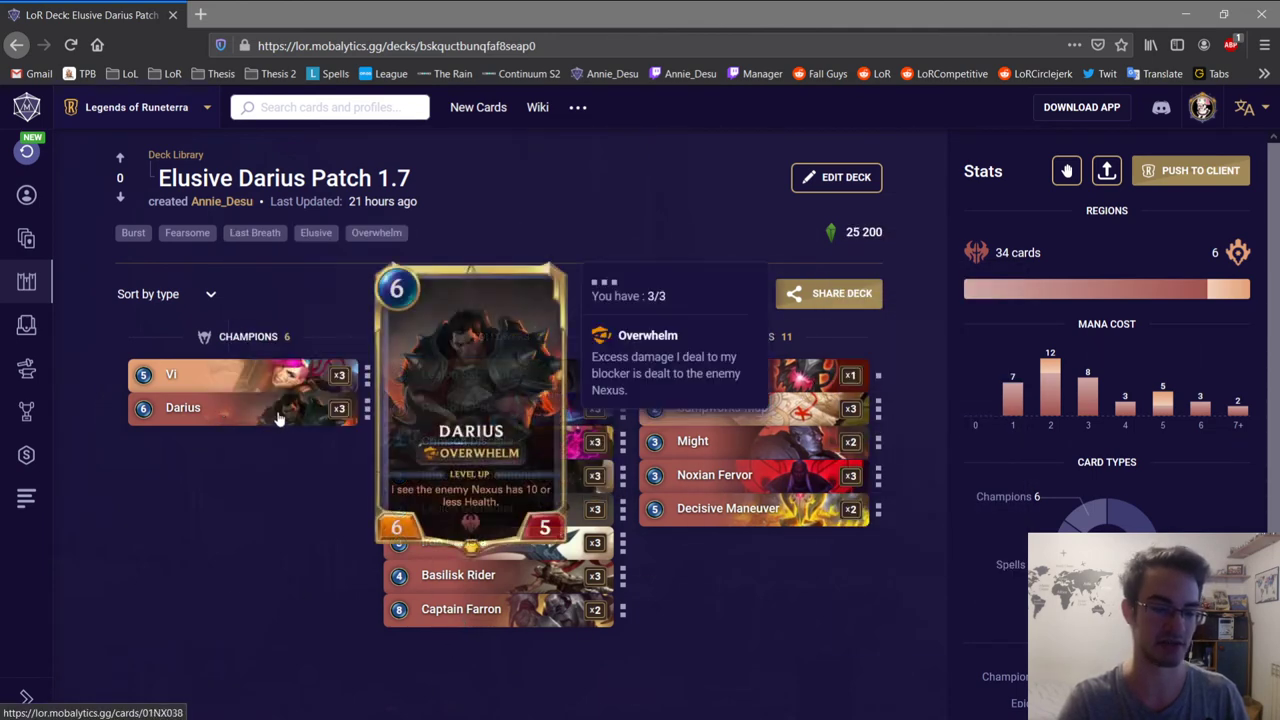
{"action": "mouse_move", "coordinate": [256, 432]}
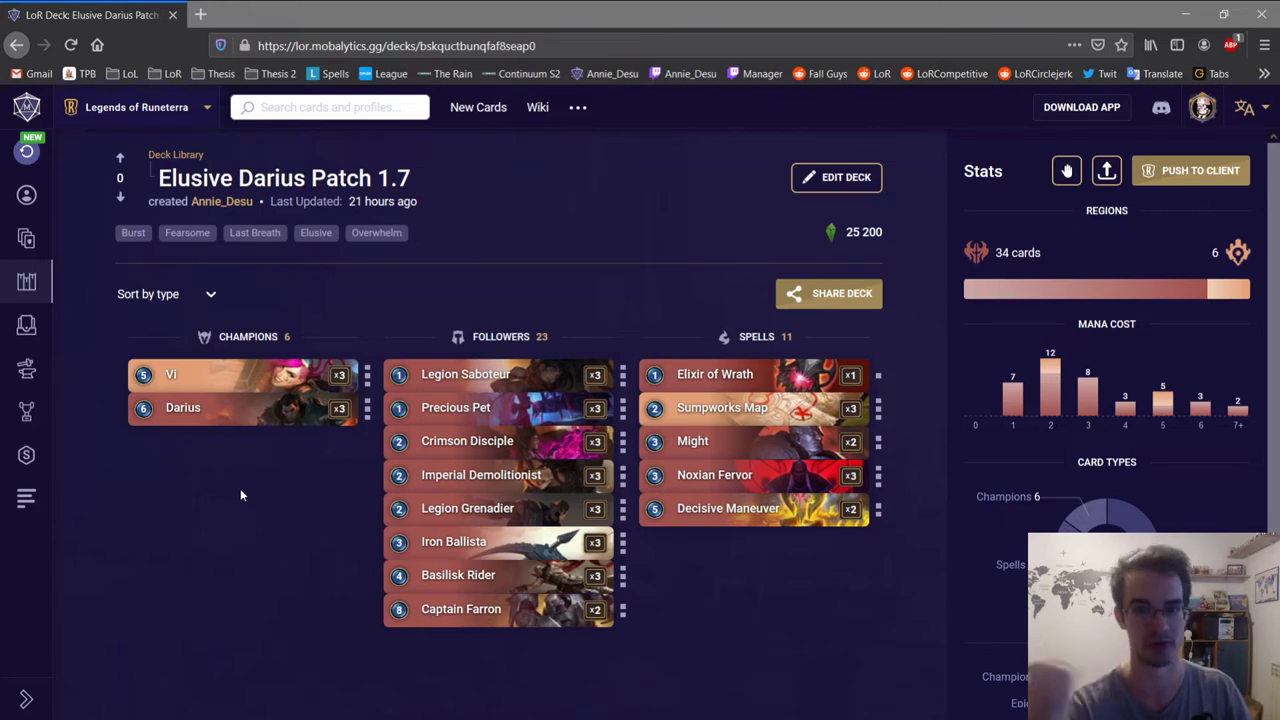
{"action": "mouse_move", "coordinate": [330, 320]}
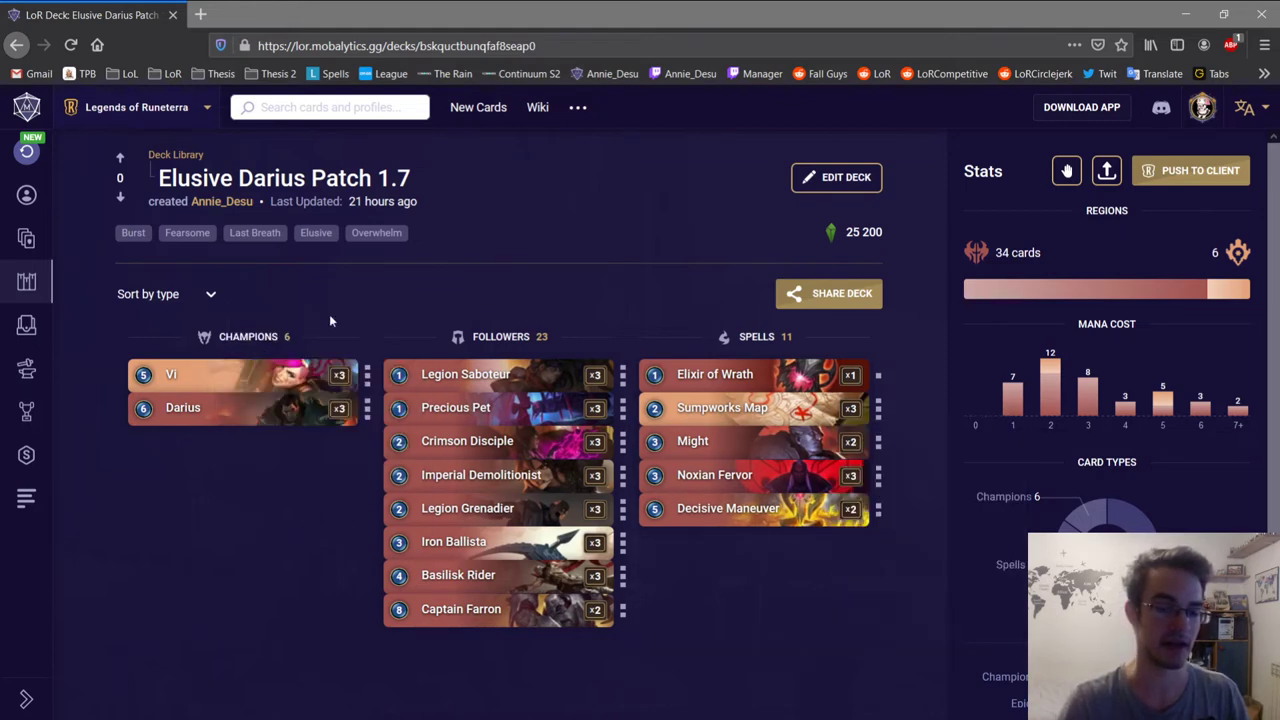
{"action": "mouse_move", "coordinate": [710, 646]}
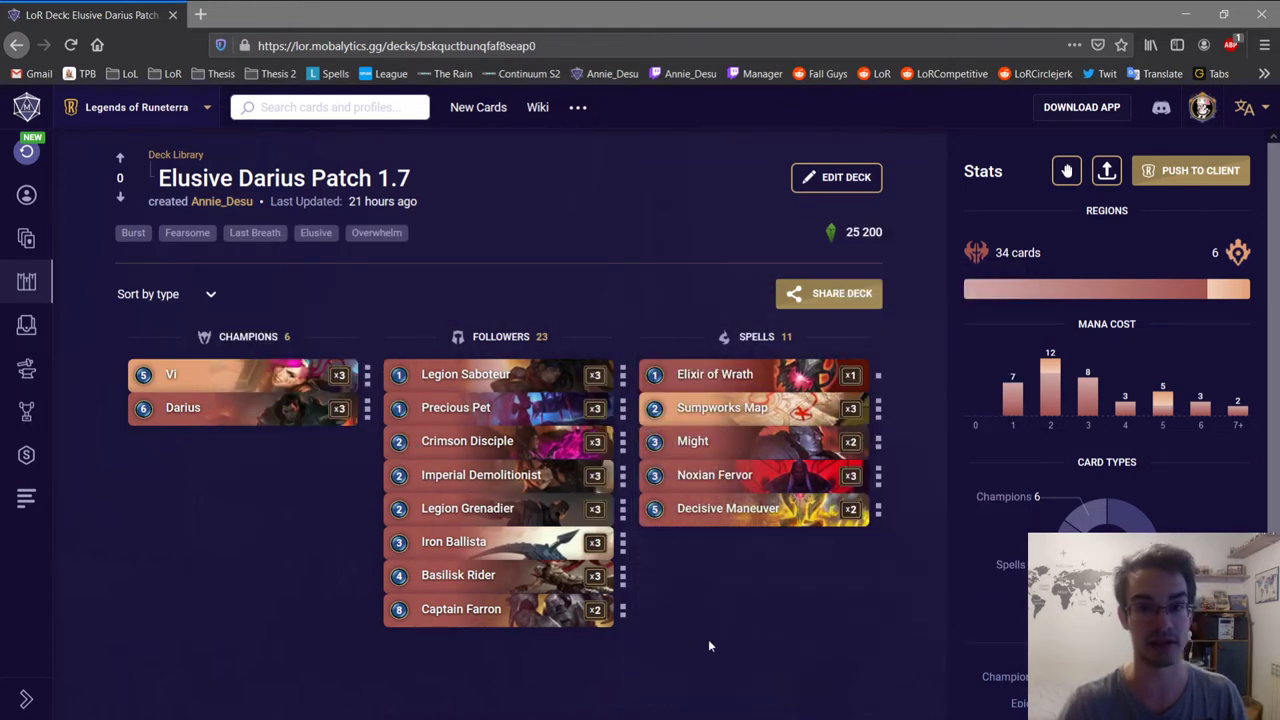
{"action": "mouse_move", "coordinate": [728, 646]}
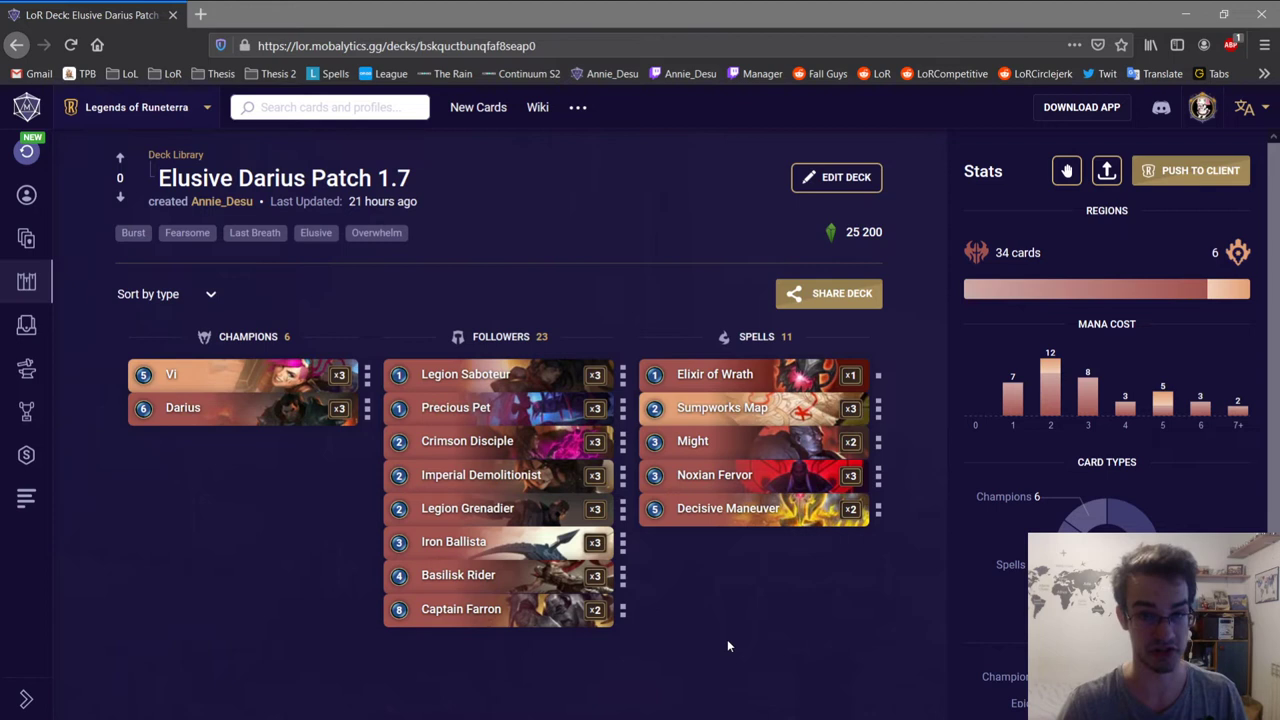
{"action": "mouse_move", "coordinate": [762, 590]}
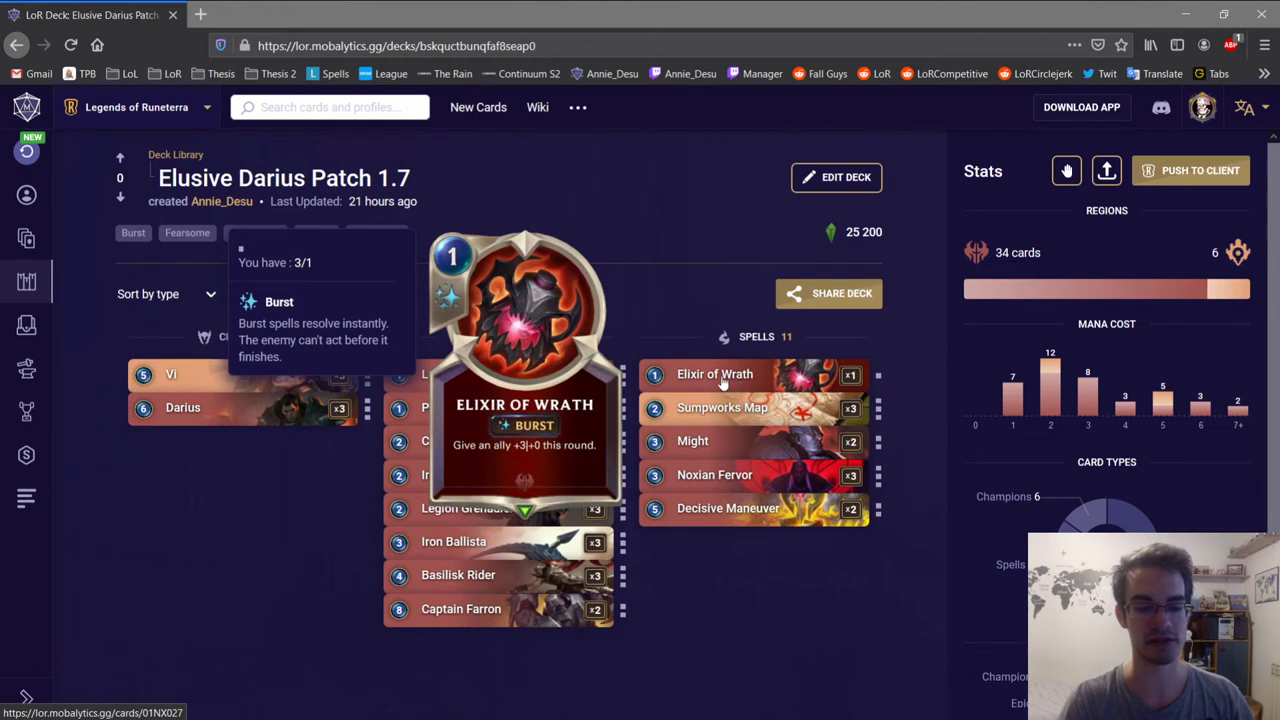
{"action": "mouse_move", "coordinate": [704, 388]}
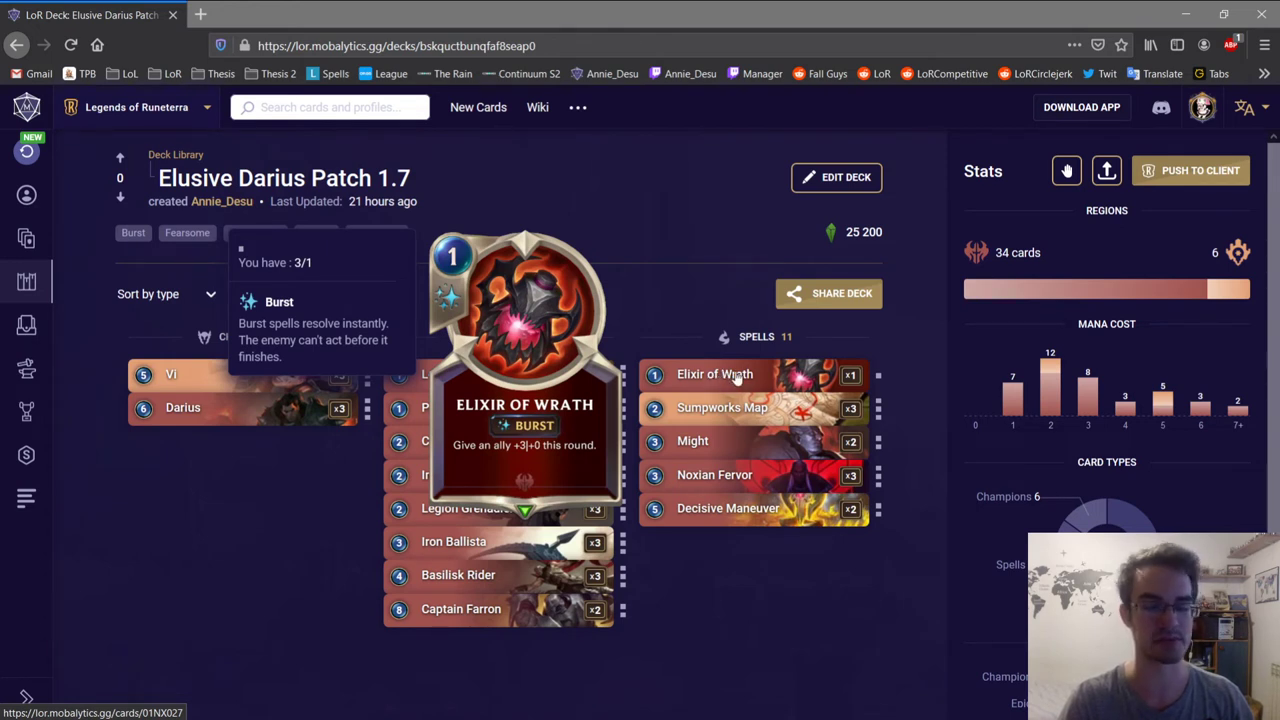
{"action": "mouse_move", "coordinate": [750, 388]}
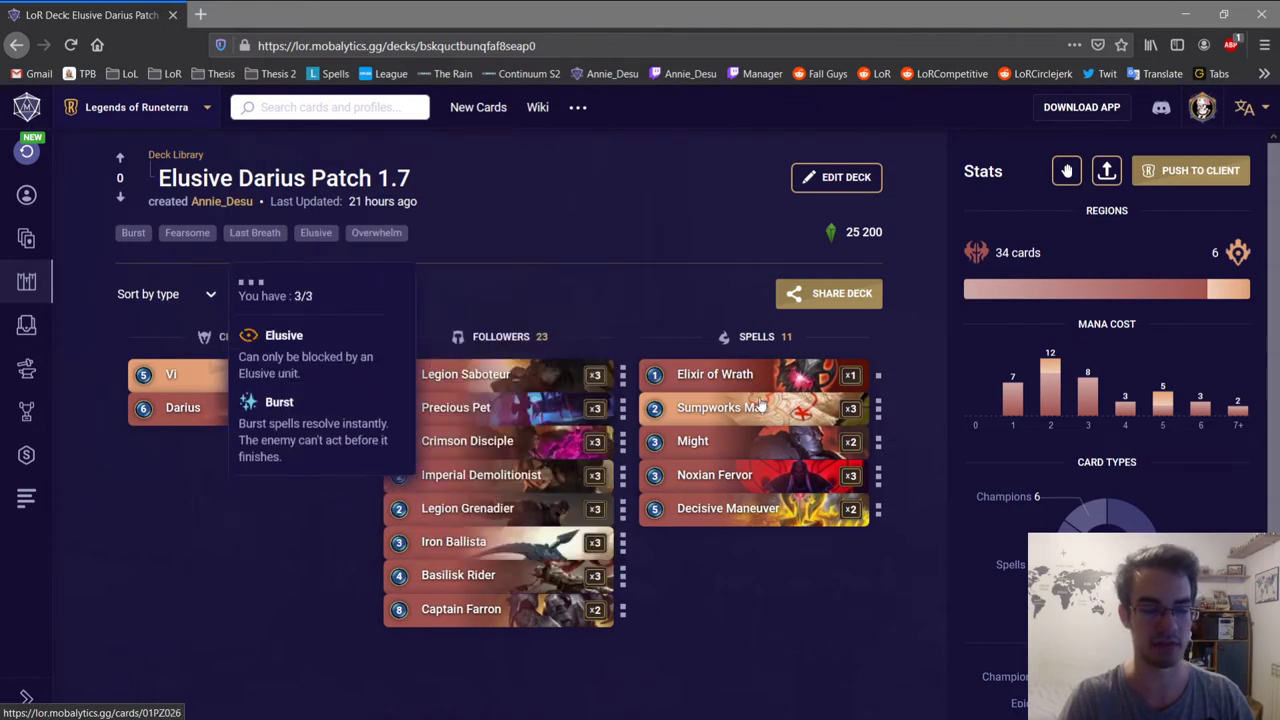
{"action": "mouse_move", "coordinate": [716, 374]}
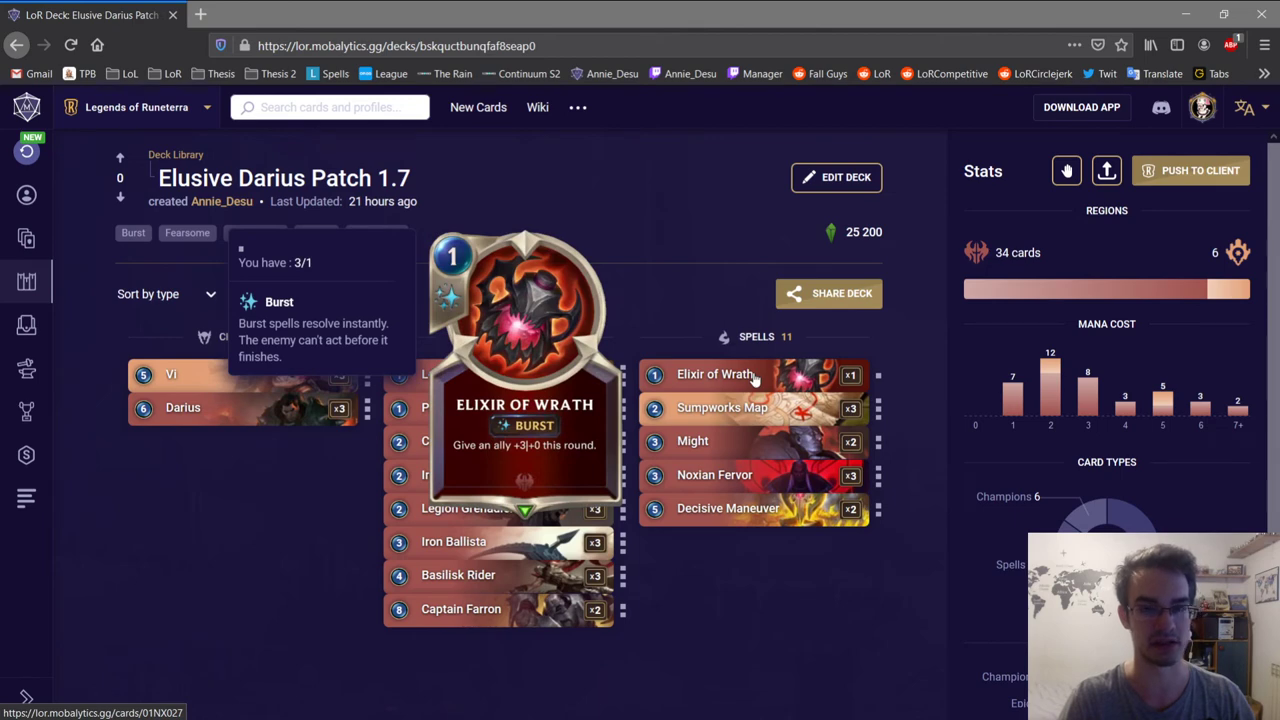
{"action": "mouse_move", "coordinate": [468, 508]}
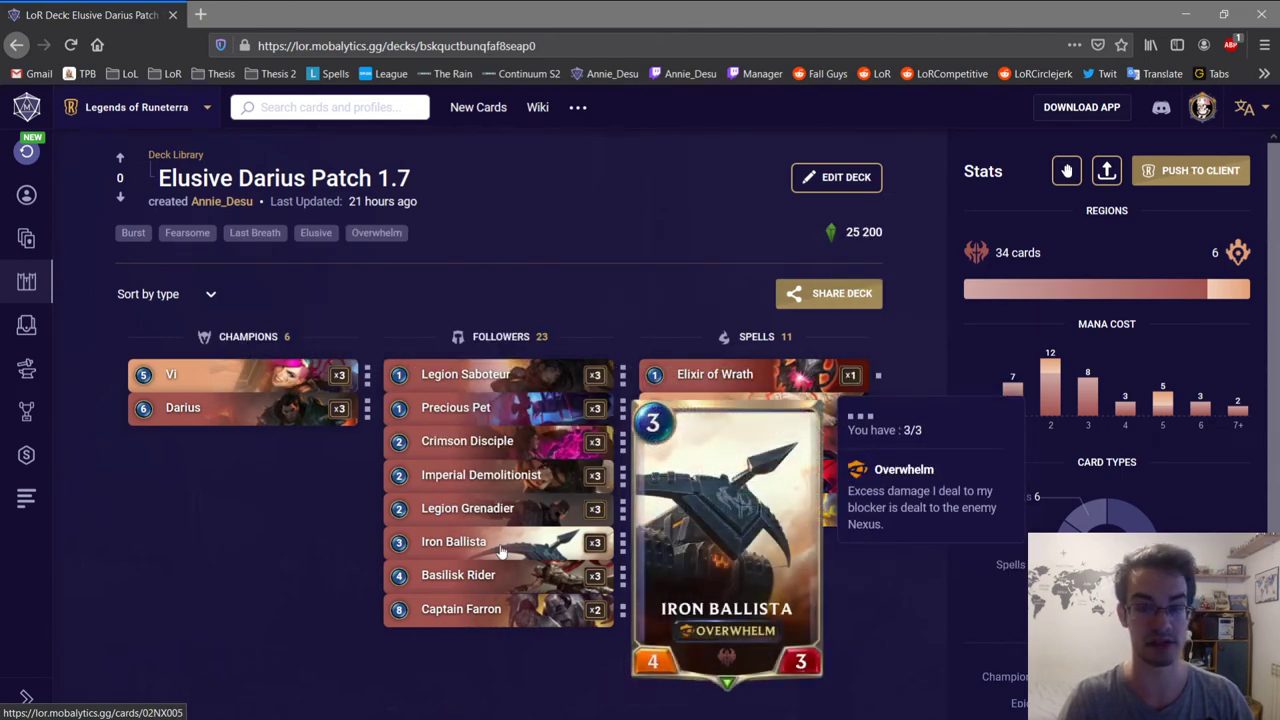
{"action": "mouse_move", "coordinate": [458, 576]}
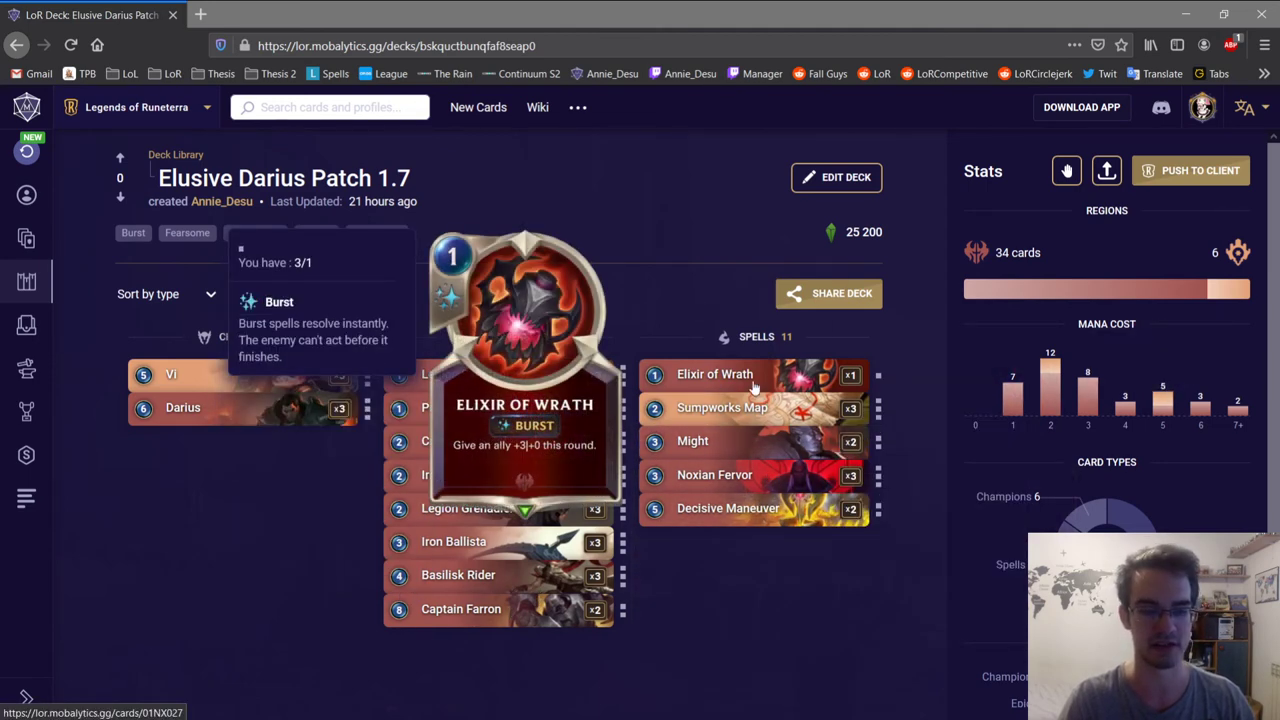
{"action": "mouse_move", "coordinate": [722, 384]}
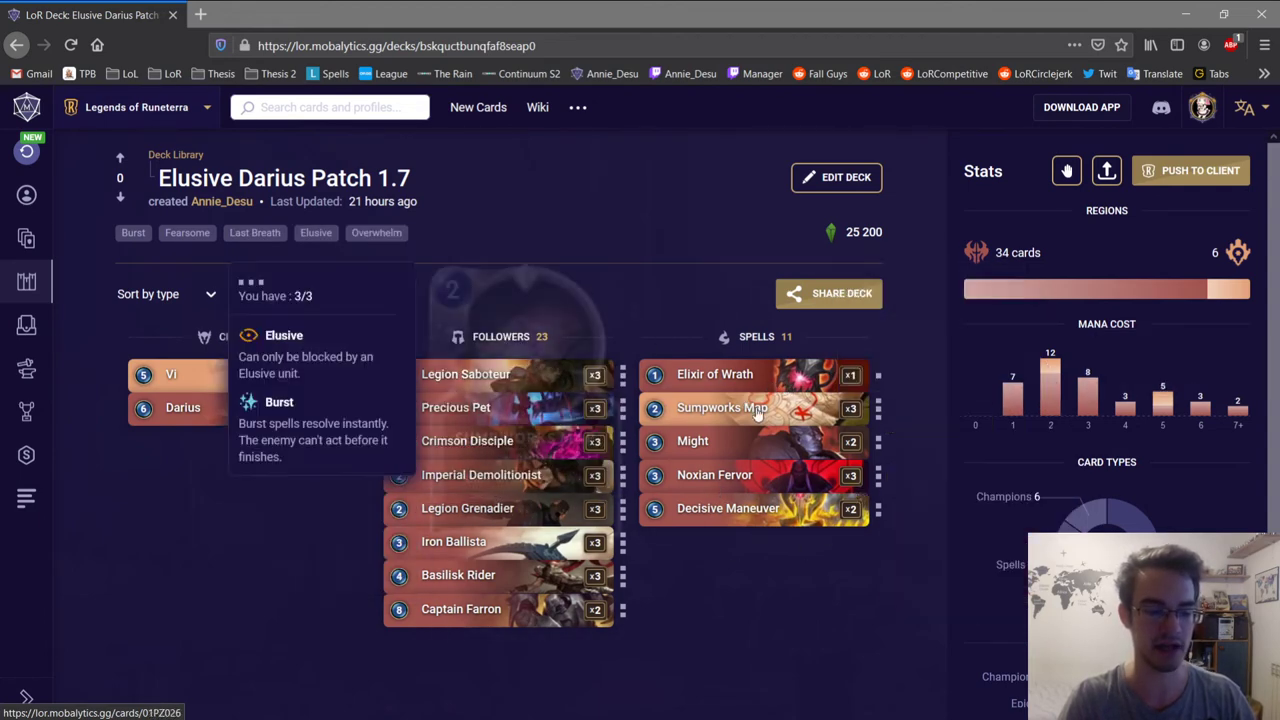
{"action": "mouse_move", "coordinate": [722, 408]}
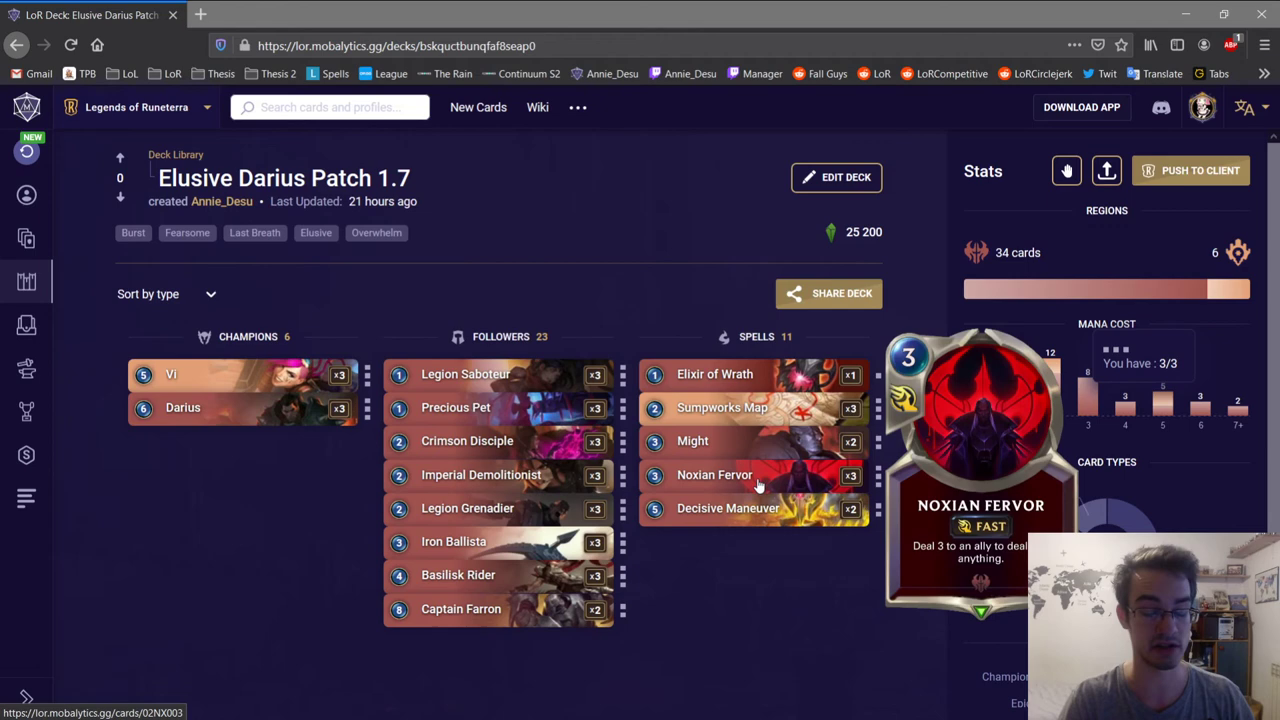
{"action": "mouse_move", "coordinate": [728, 508]}
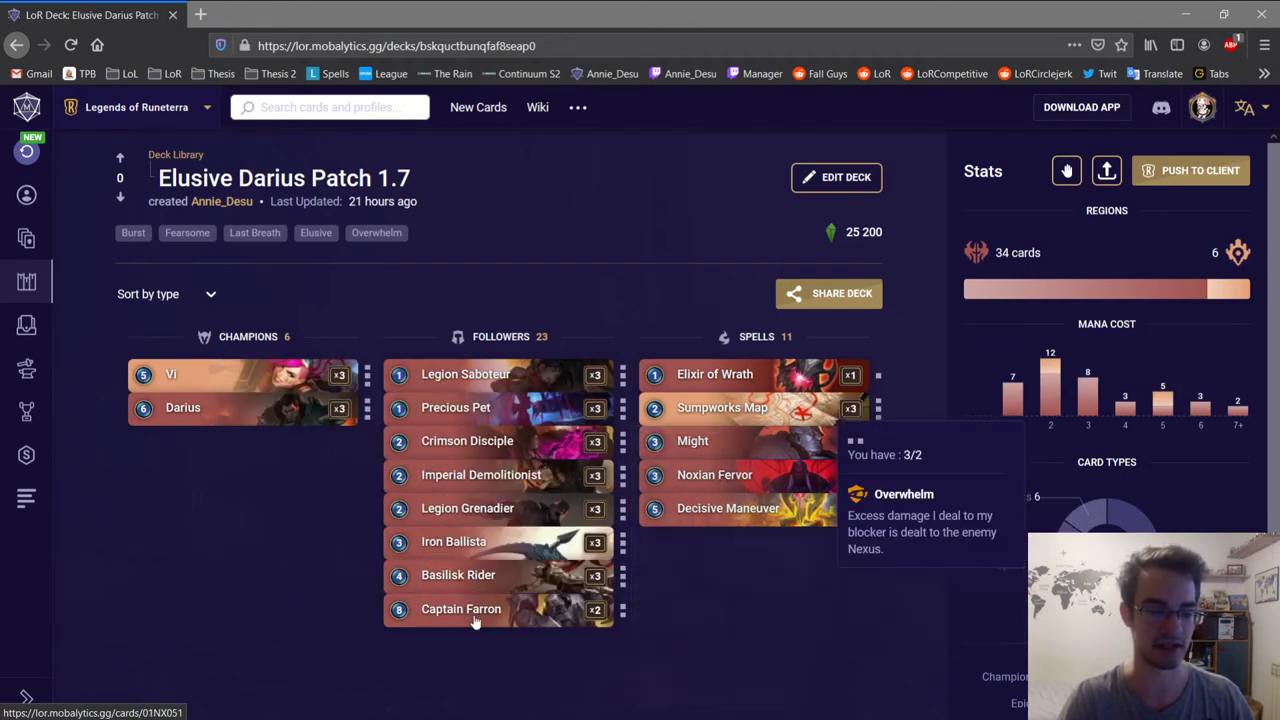
{"action": "mouse_move", "coordinate": [728, 508]}
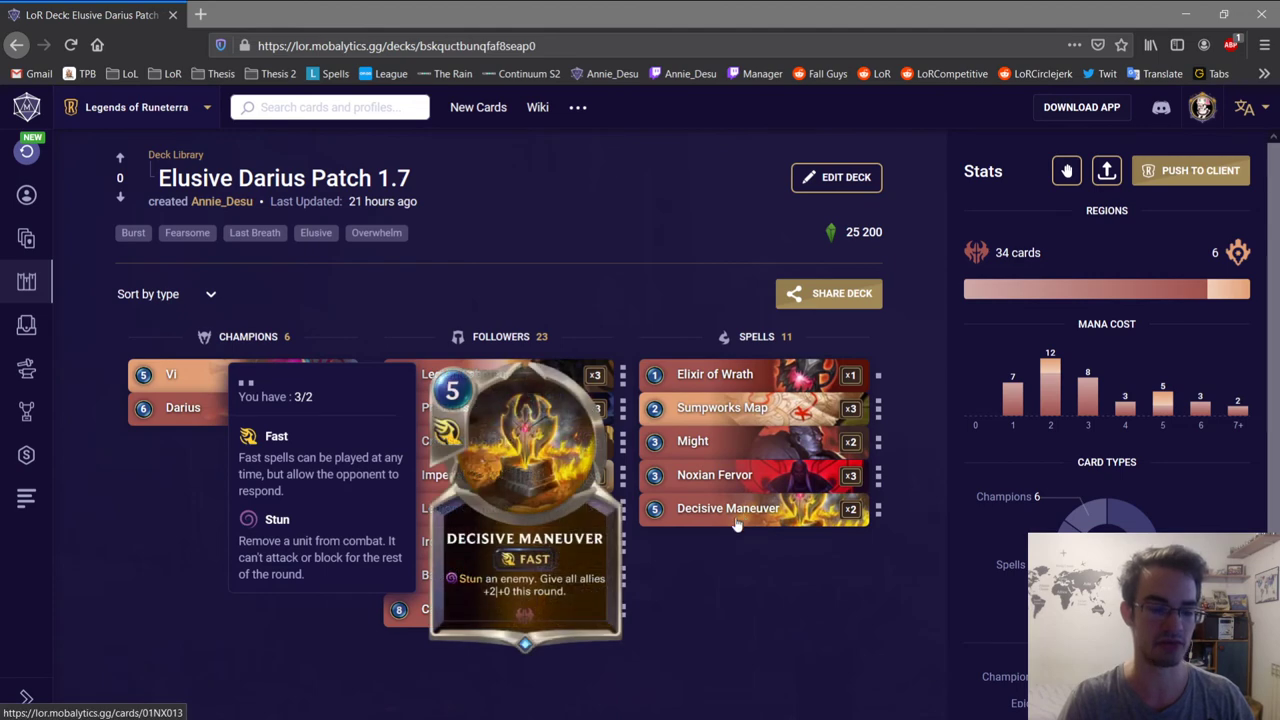
{"action": "mouse_move", "coordinate": [748, 518]}
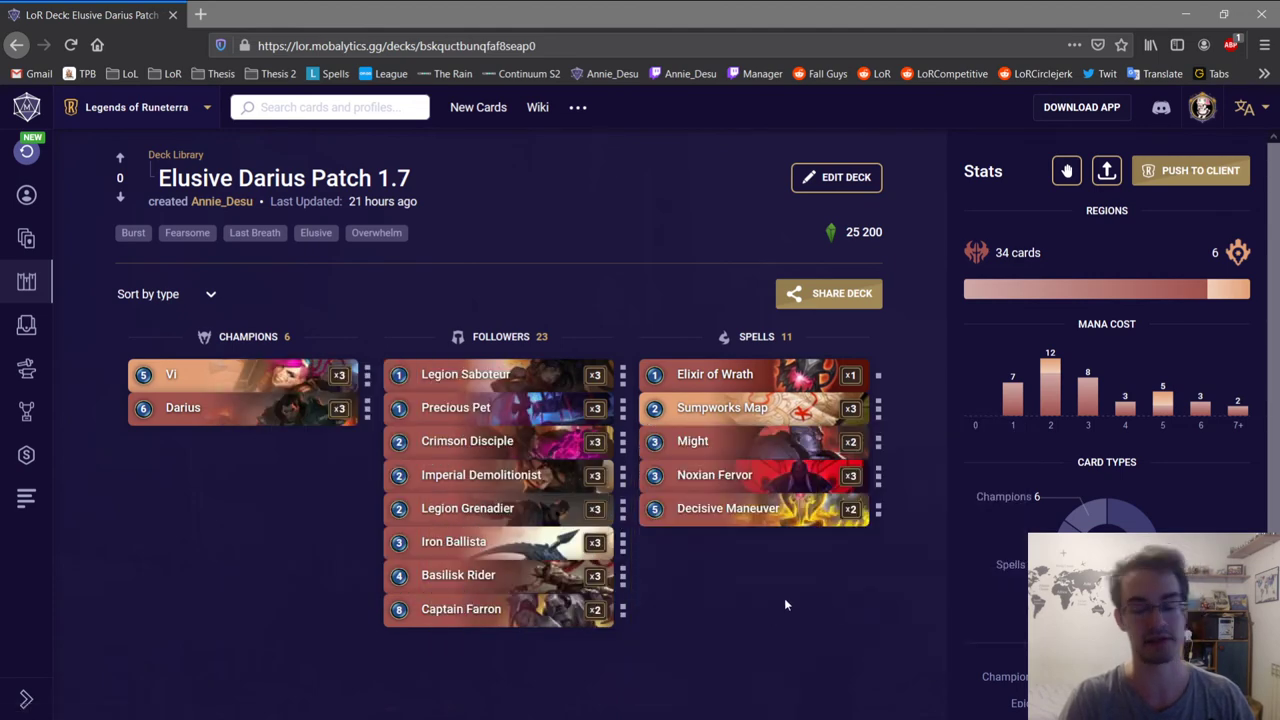
{"action": "mouse_move", "coordinate": [728, 508]}
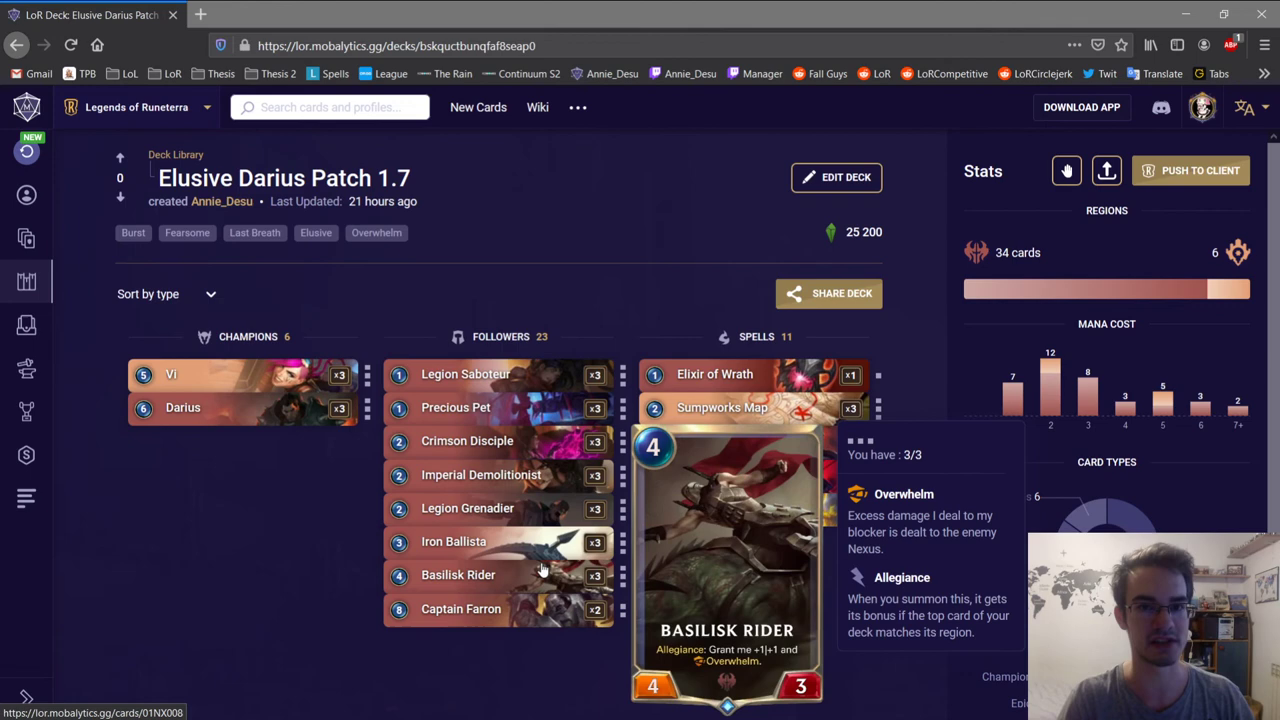
{"action": "mouse_move", "coordinate": [728, 508]}
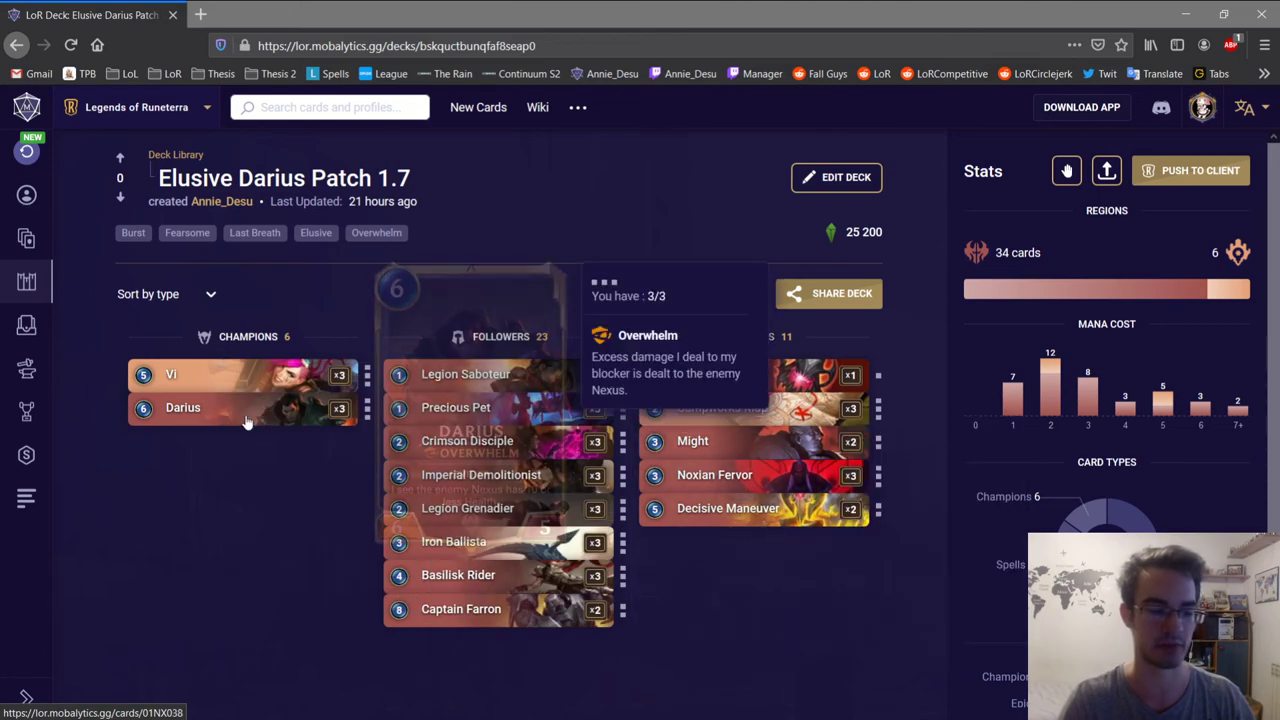
{"action": "mouse_move", "coordinate": [756, 530]}
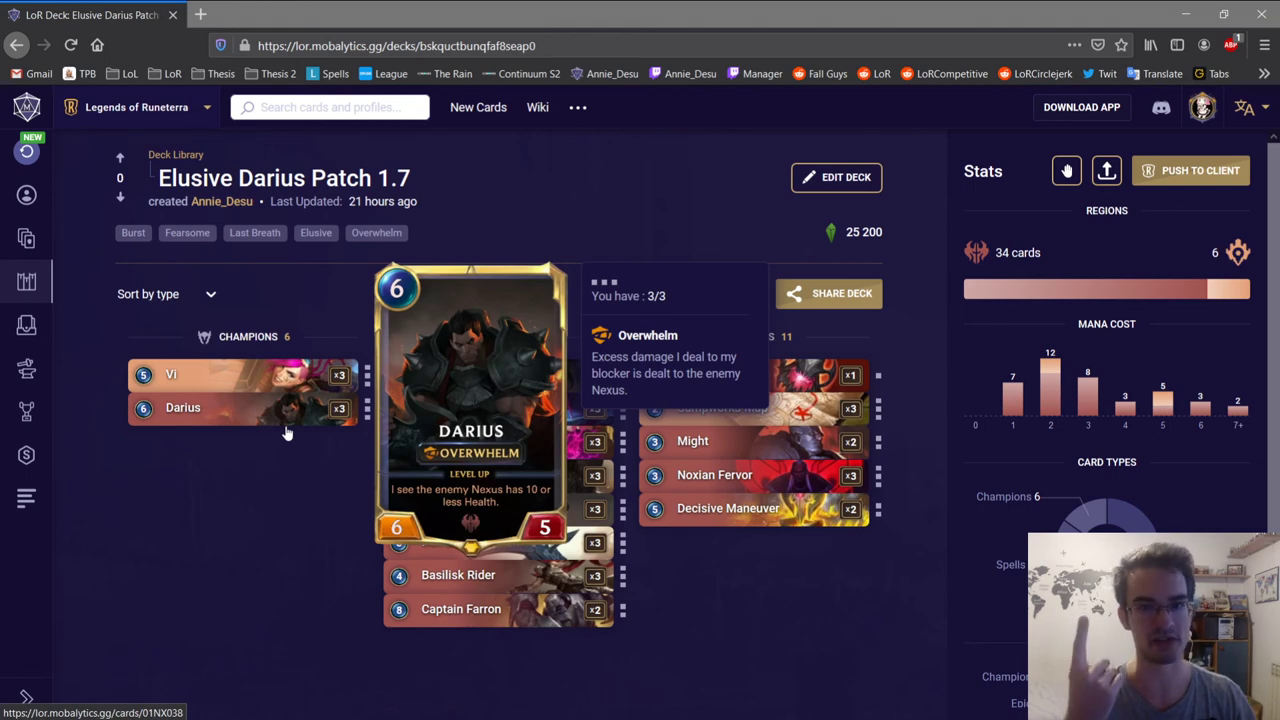
{"action": "mouse_move", "coordinate": [728, 508]}
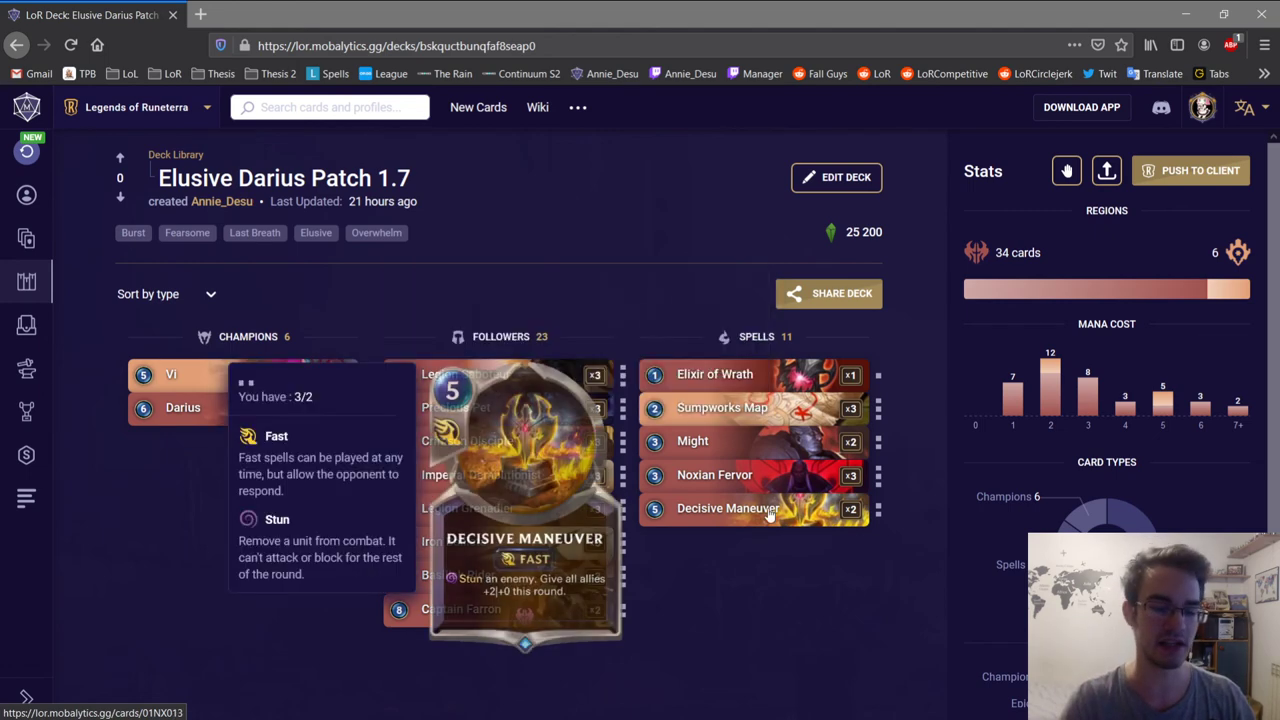
{"action": "mouse_move", "coordinate": [630, 562]}
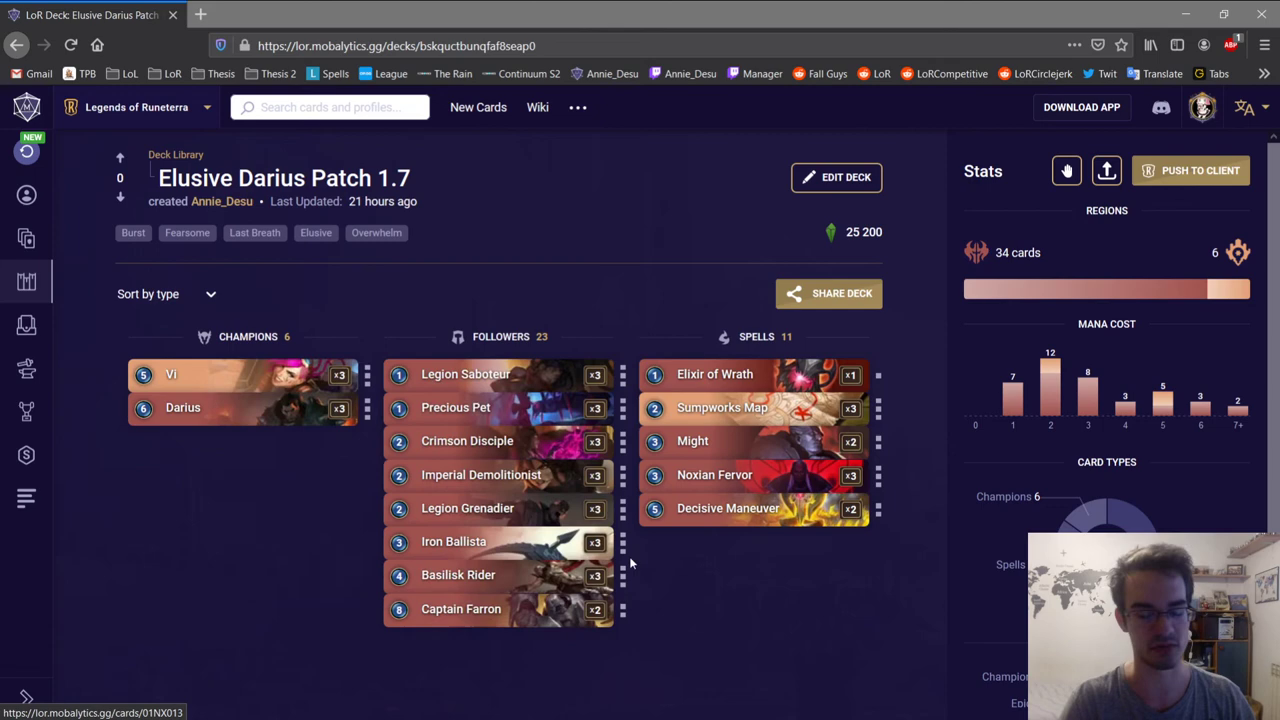
{"action": "mouse_move", "coordinate": [722, 408]}
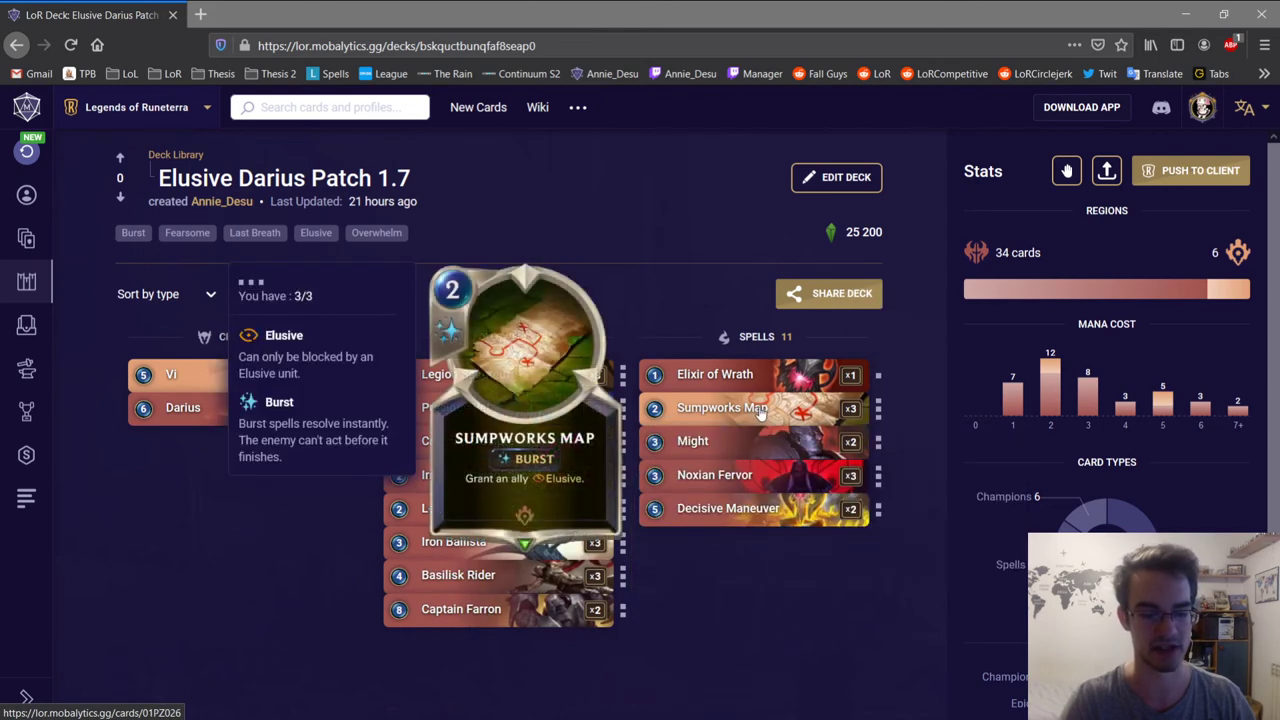